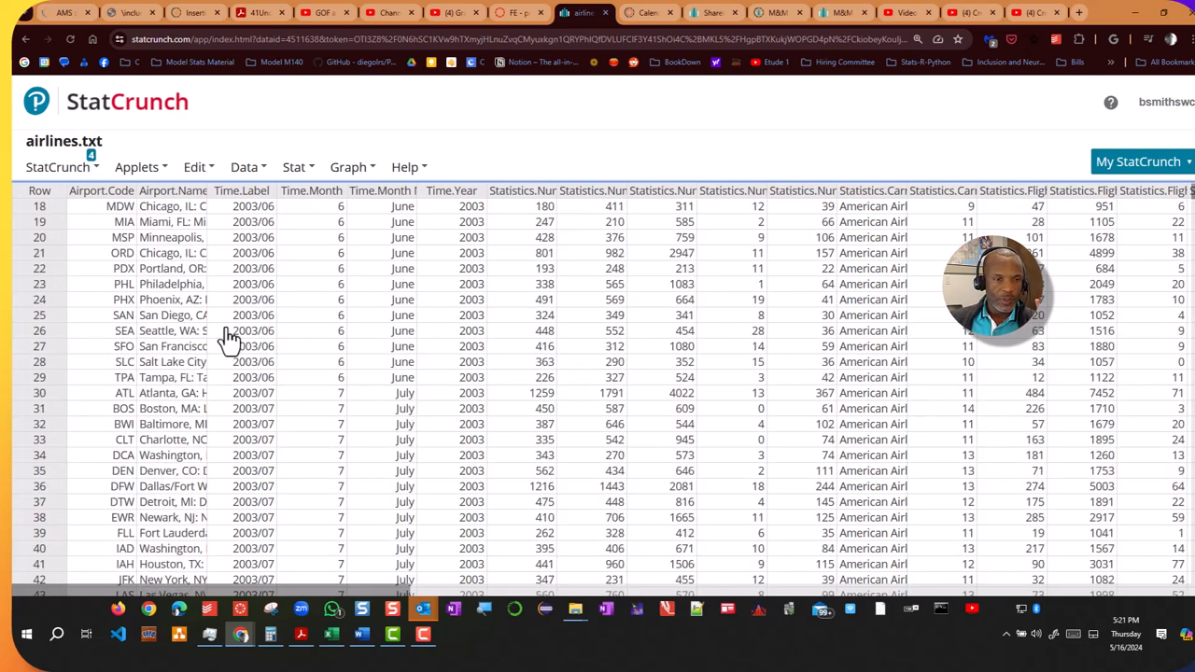
pyautogui.moveTo(126, 322)
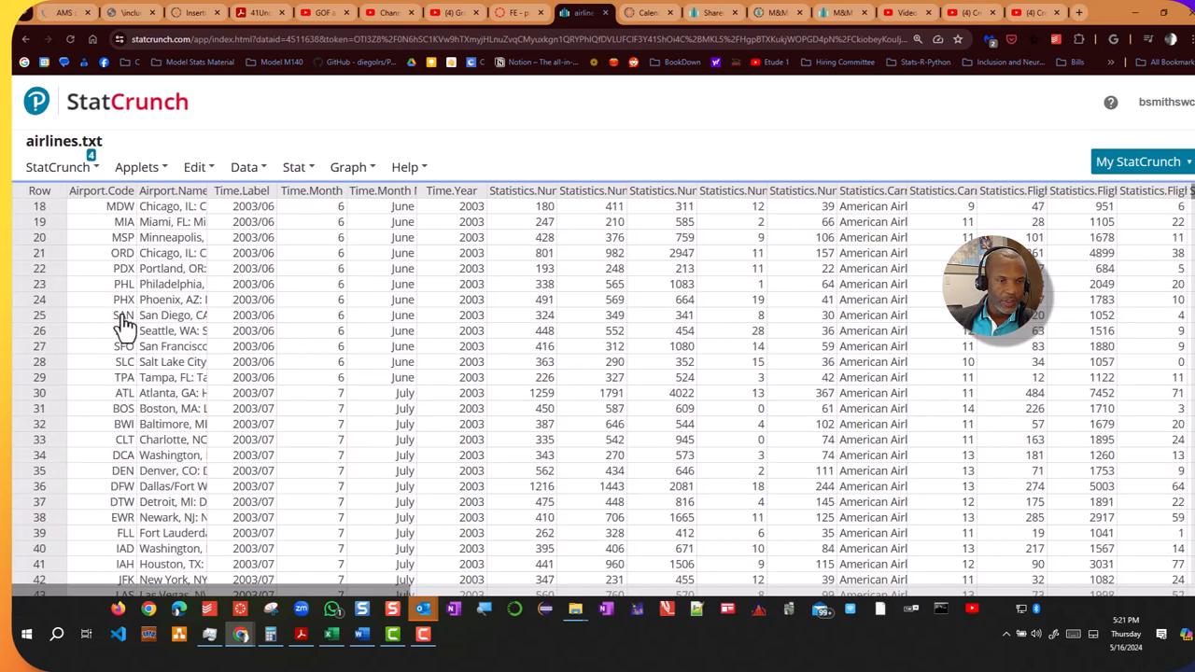
pyautogui.moveTo(125, 513)
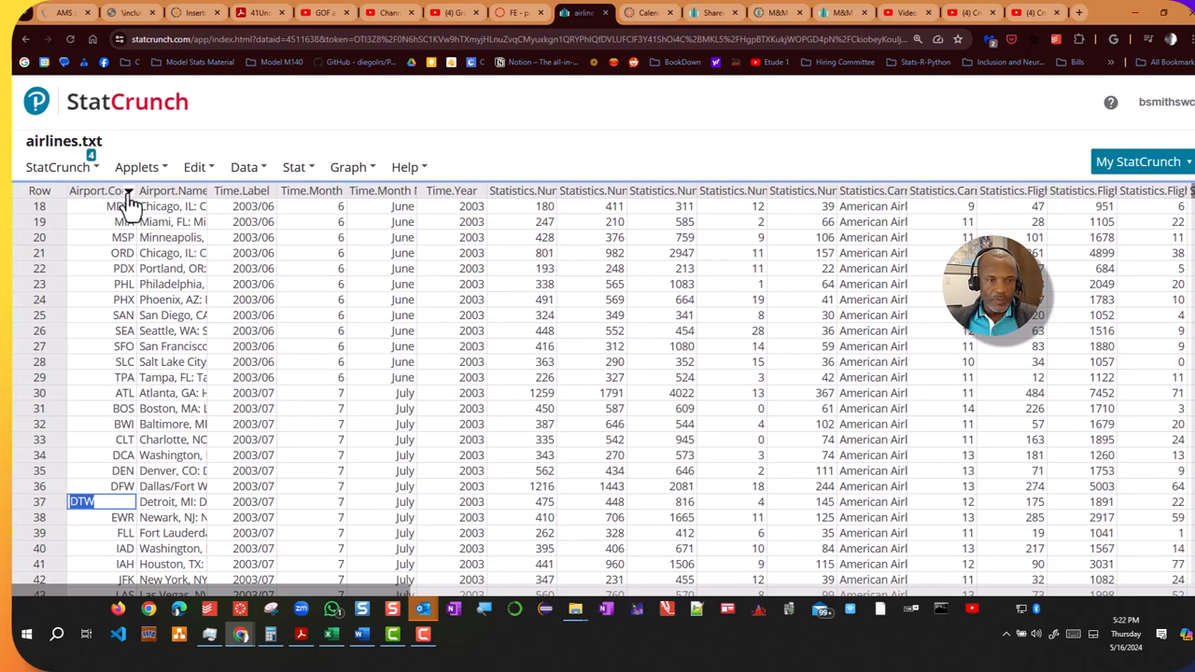
# Sort the airlines table ascending by Airport.Code and scroll down to the DTW rows near row 1,200.
pyautogui.rightClick(99, 190)
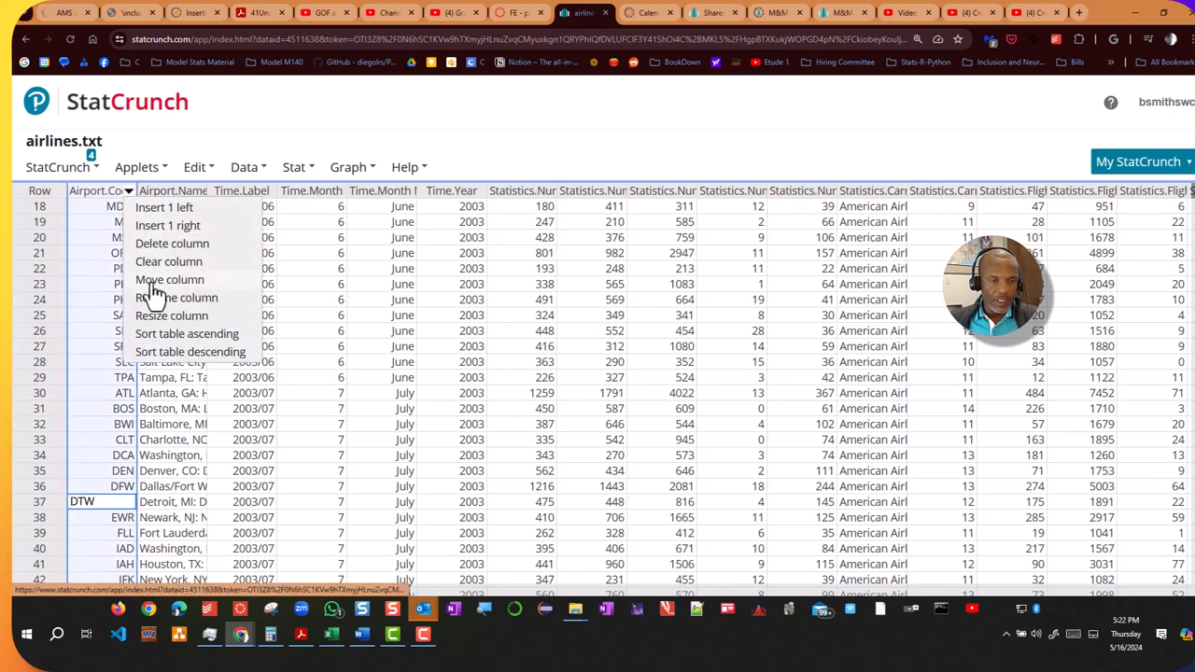
pyautogui.moveTo(187, 345)
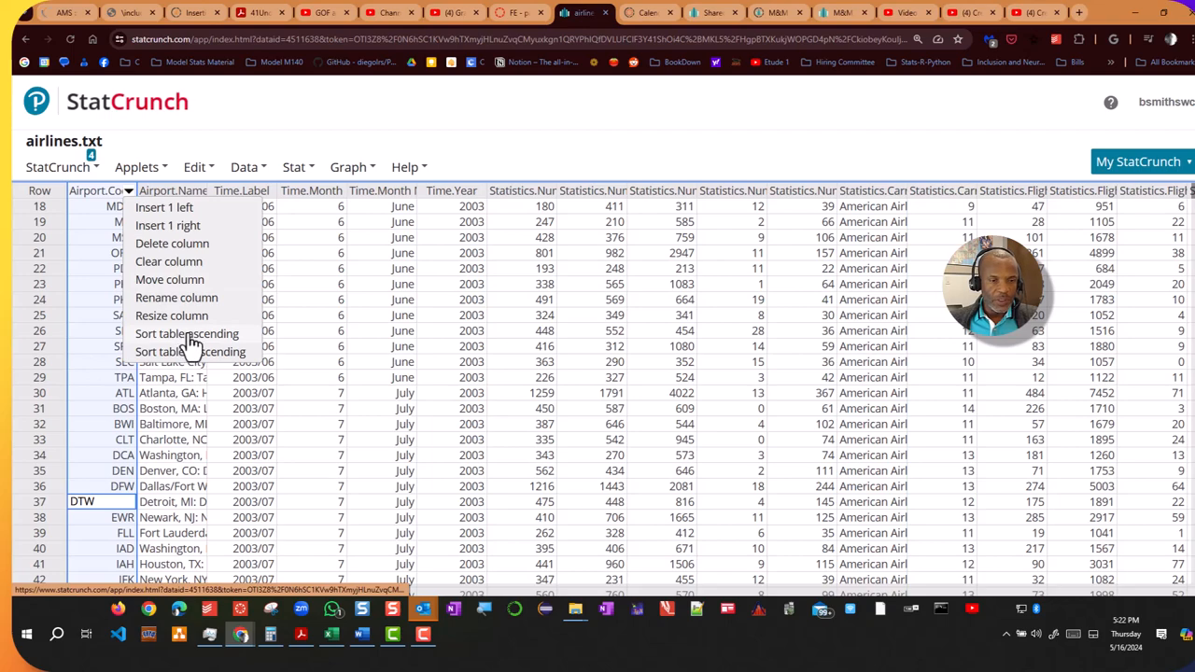
pyautogui.click(187, 333)
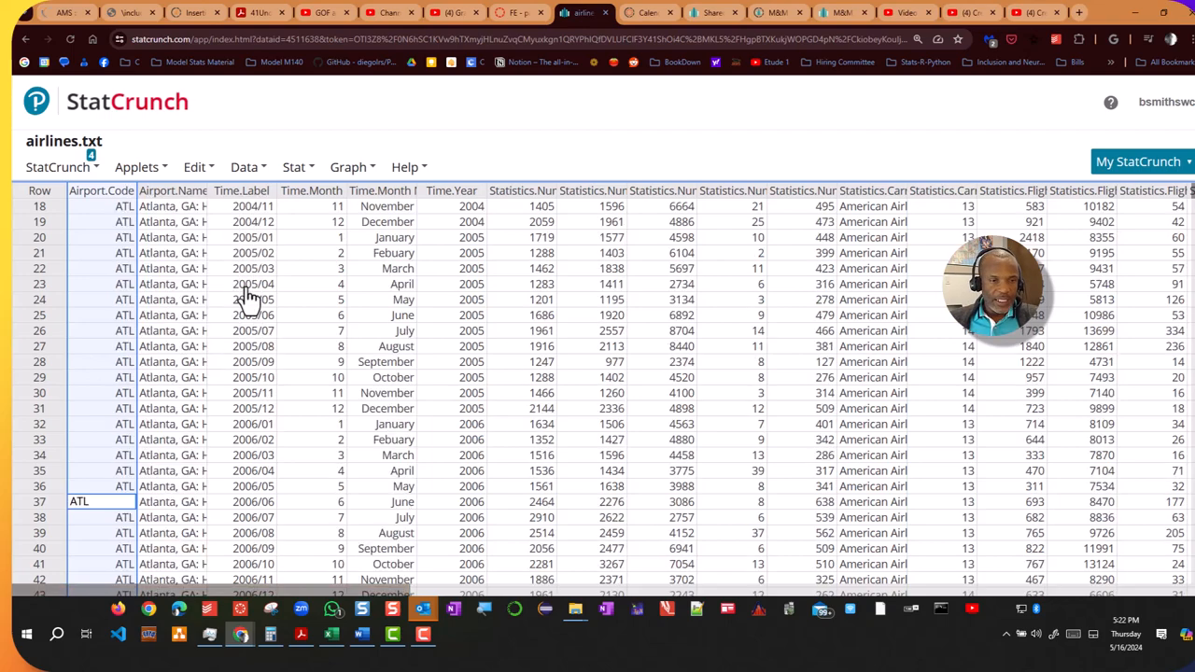
pyautogui.scroll(-3)
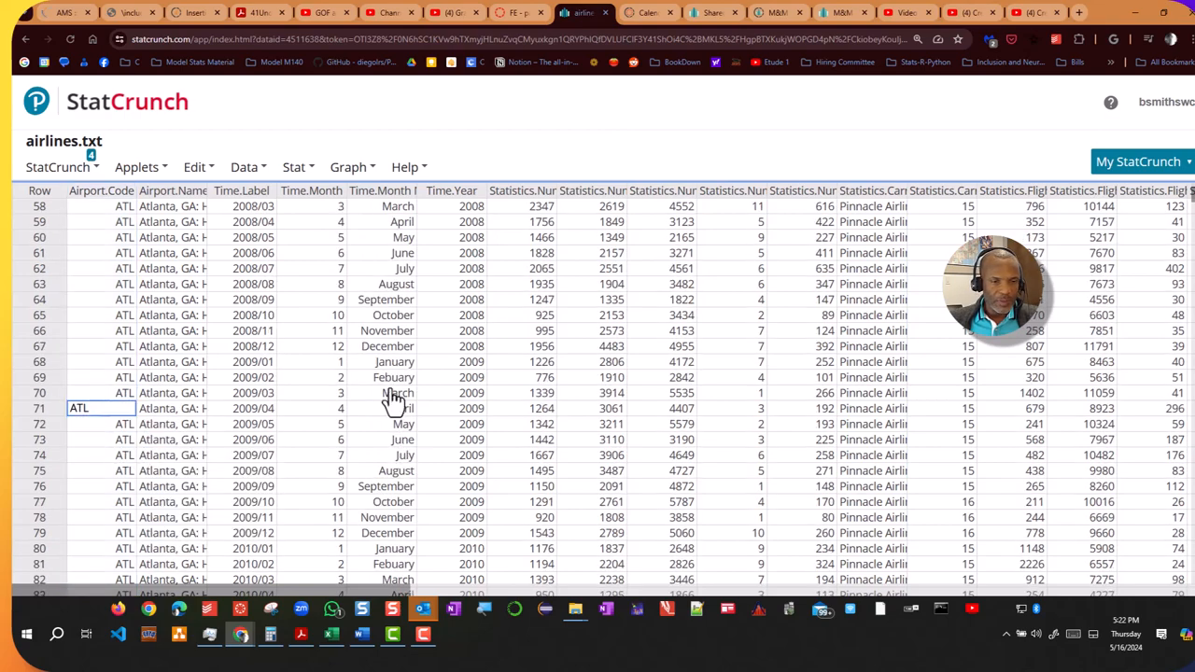
pyautogui.scroll(-3)
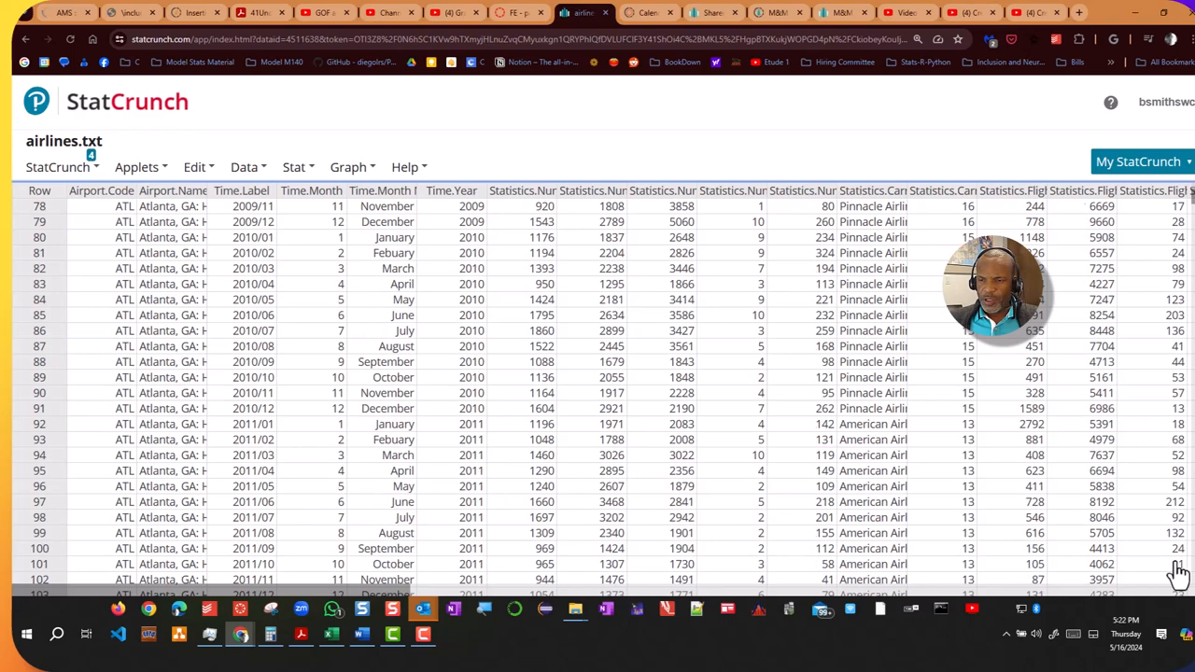
pyautogui.scroll(-3)
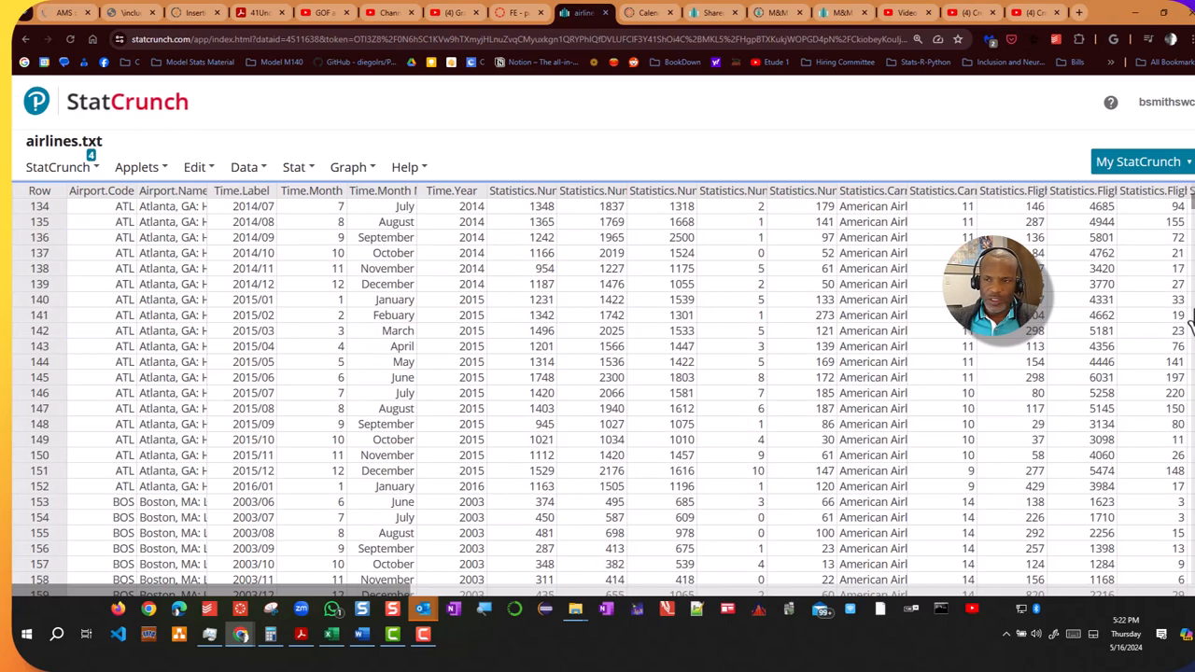
pyautogui.scroll(-3)
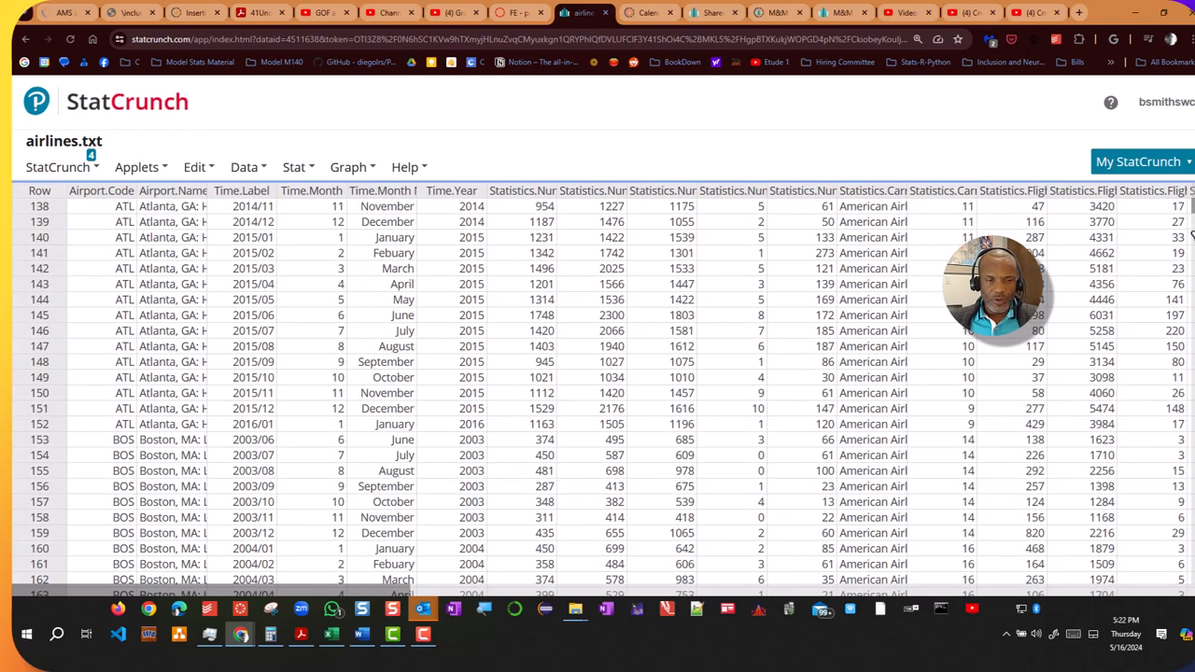
pyautogui.scroll(-3)
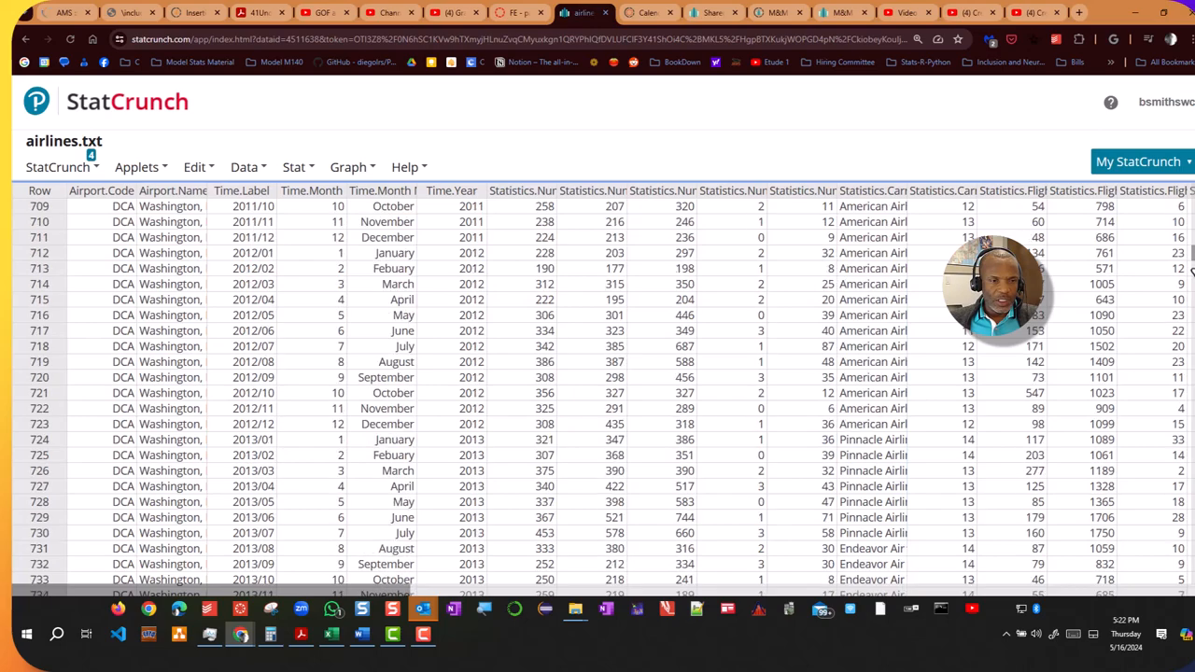
pyautogui.scroll(-3)
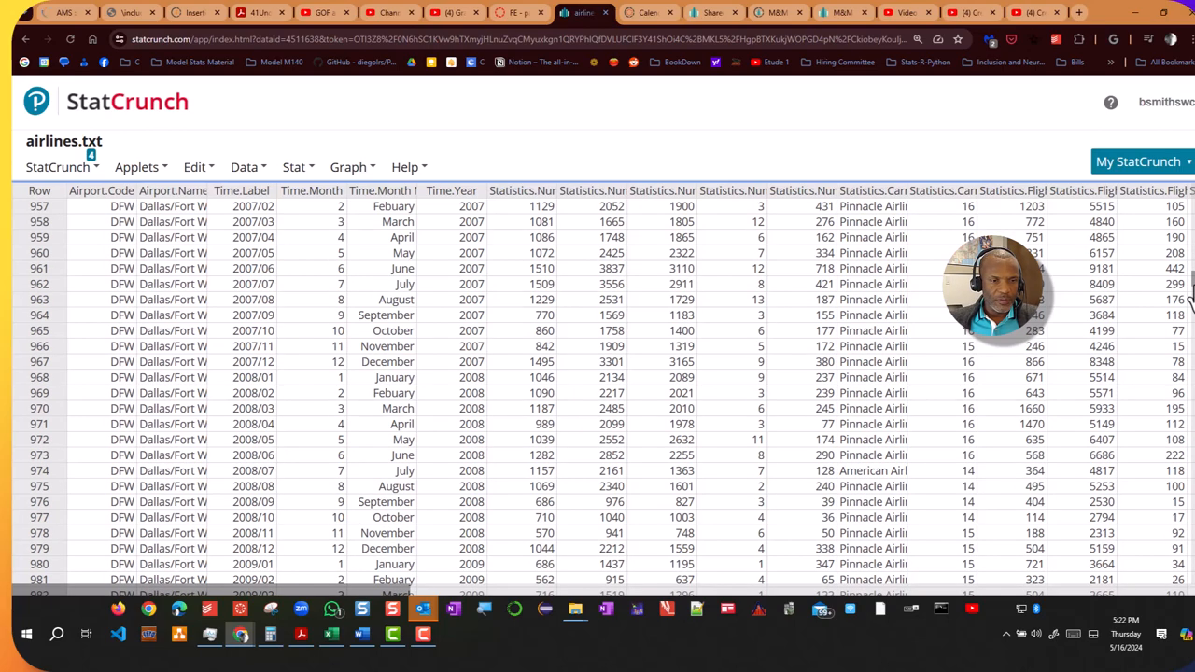
pyautogui.scroll(-3)
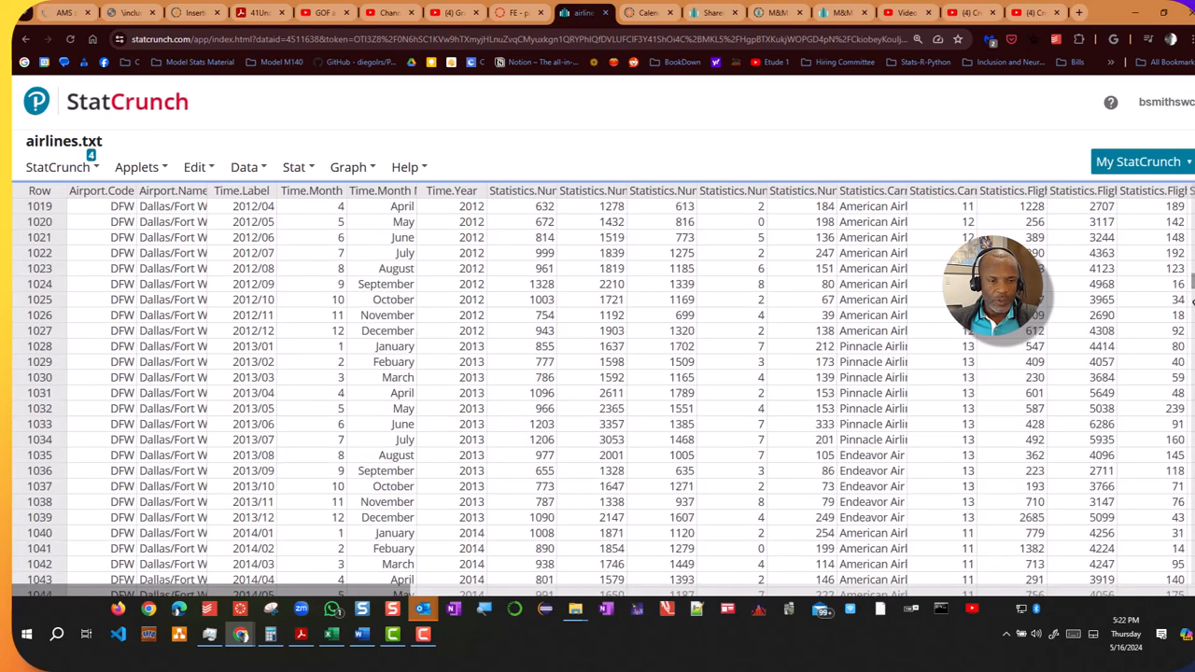
pyautogui.scroll(-3)
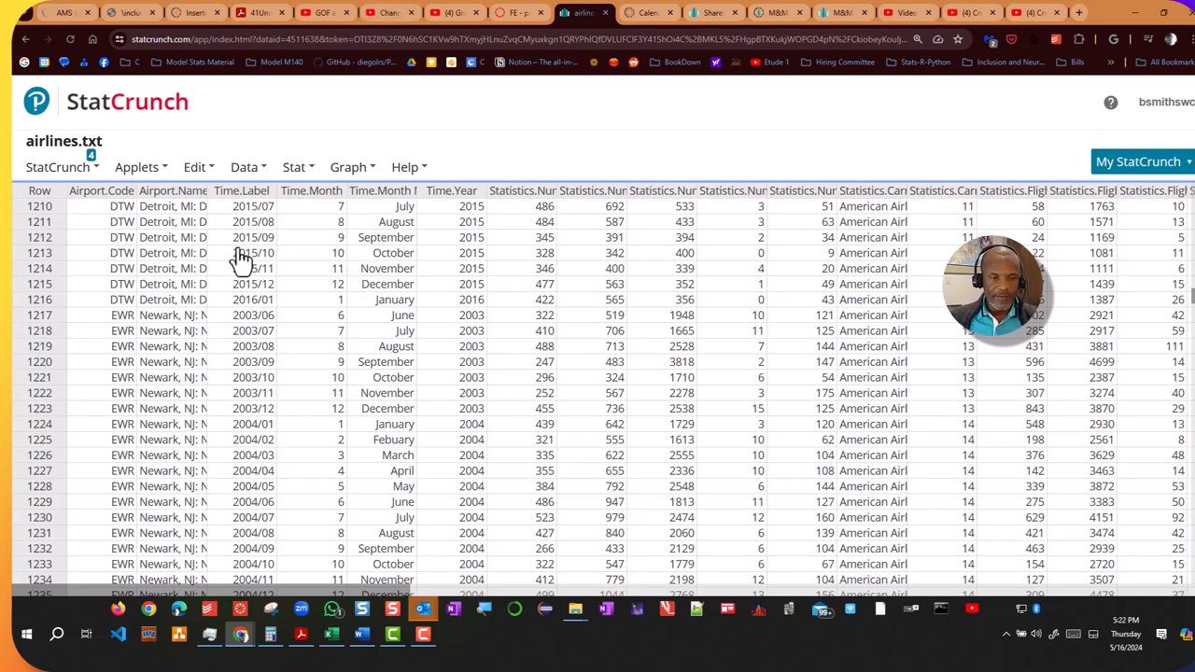
pyautogui.moveTo(276, 231)
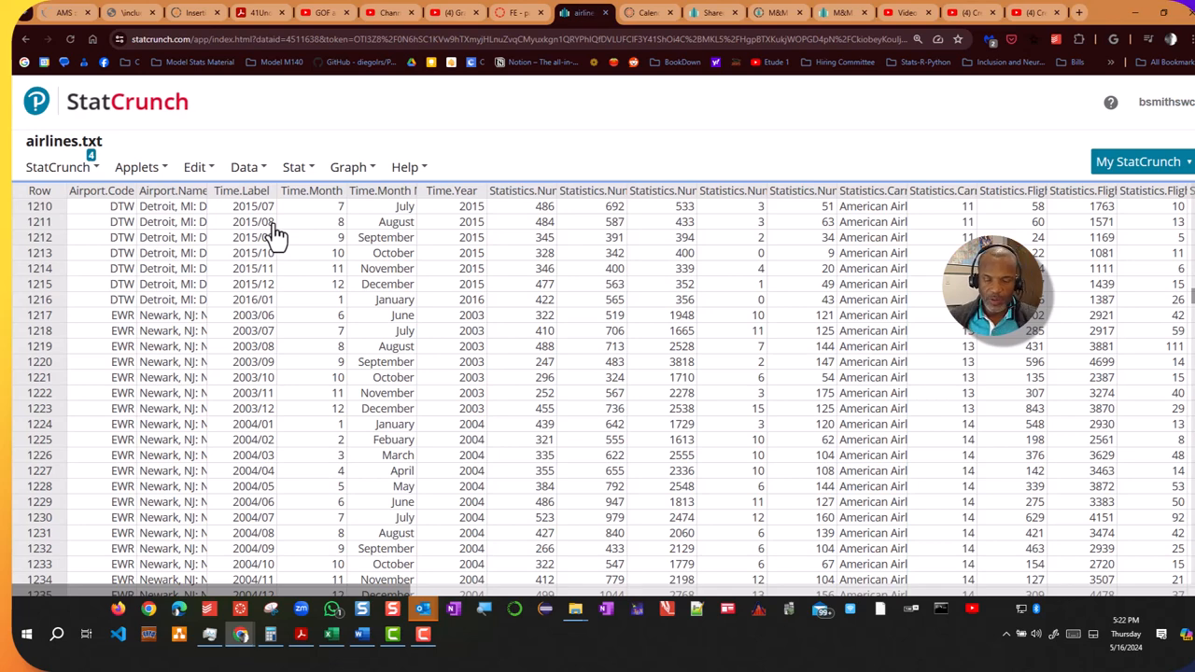
# Show the Row Selection options under the Data menu.
pyautogui.click(244, 166)
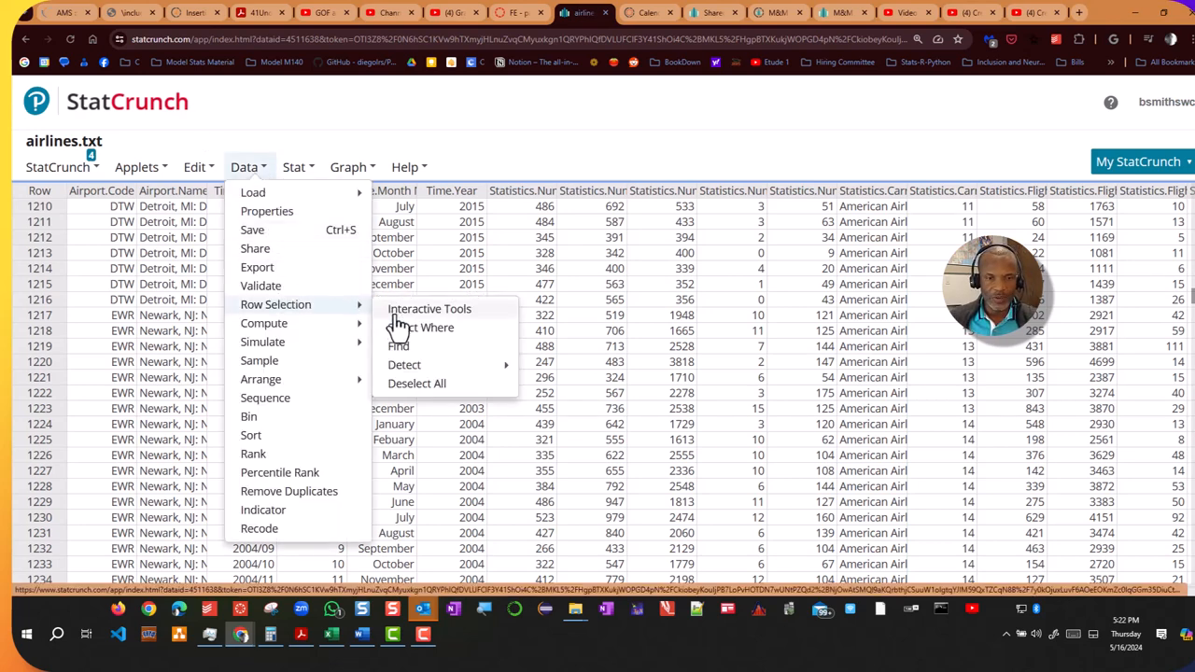
pyautogui.moveTo(425, 364)
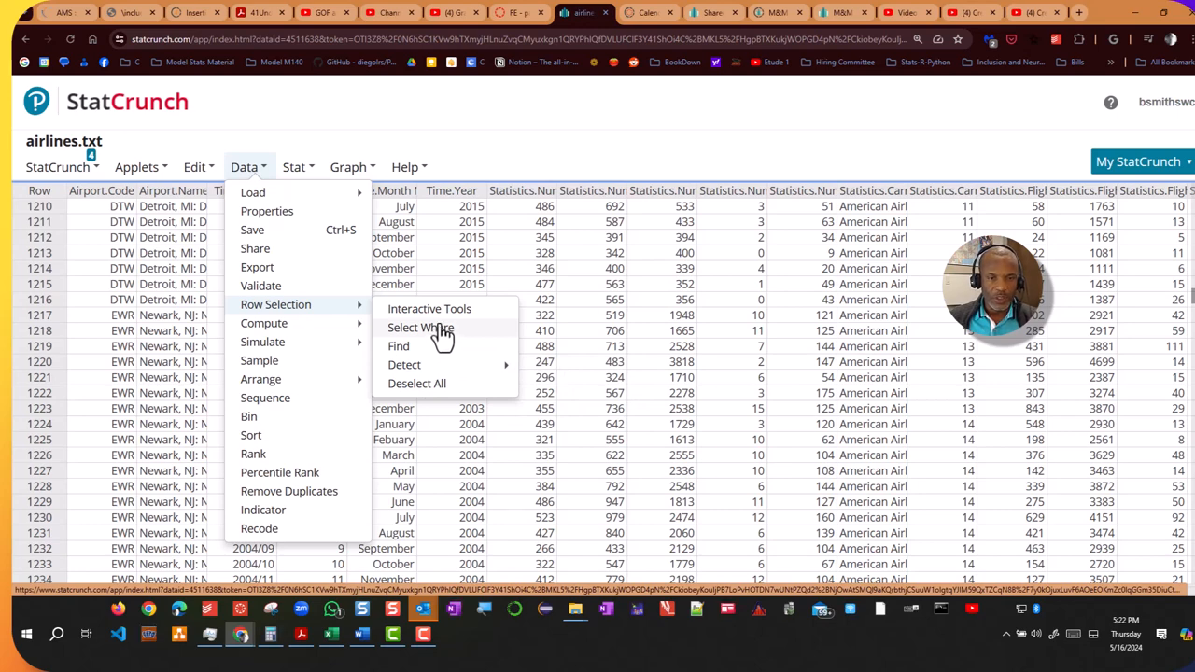
# Use Select Where with the expression "Airport.Code"="DTW" to select the 152 Detroit rows.
pyautogui.click(420, 327)
pyautogui.write('"A')
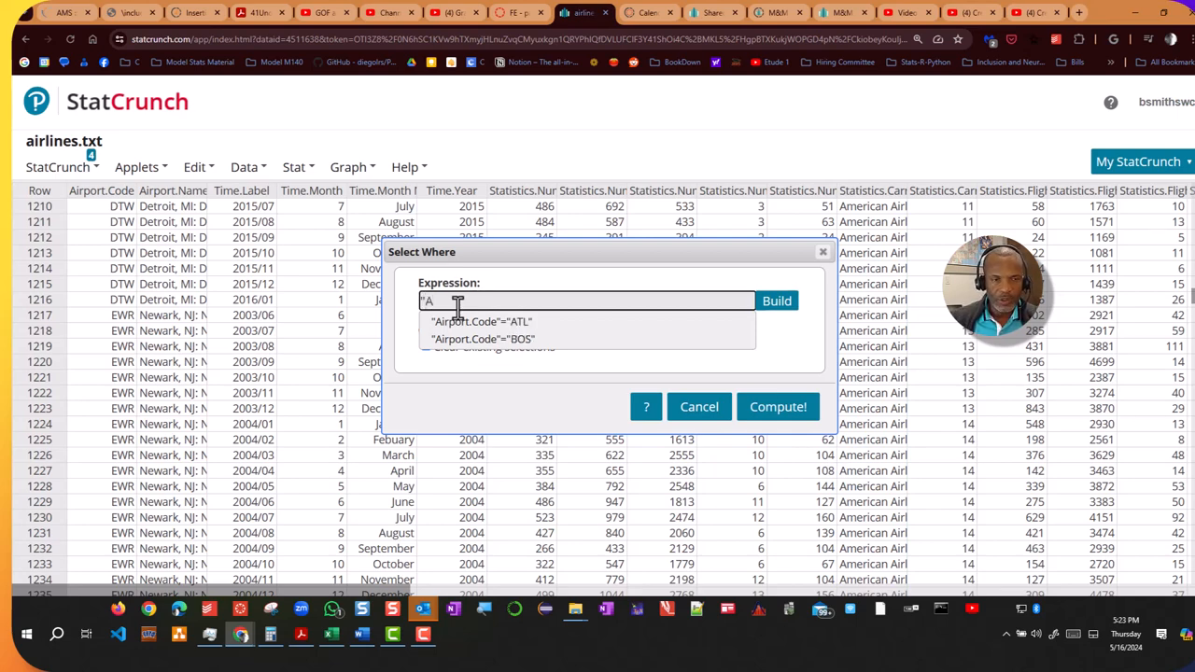
pyautogui.write('irport.Code"')
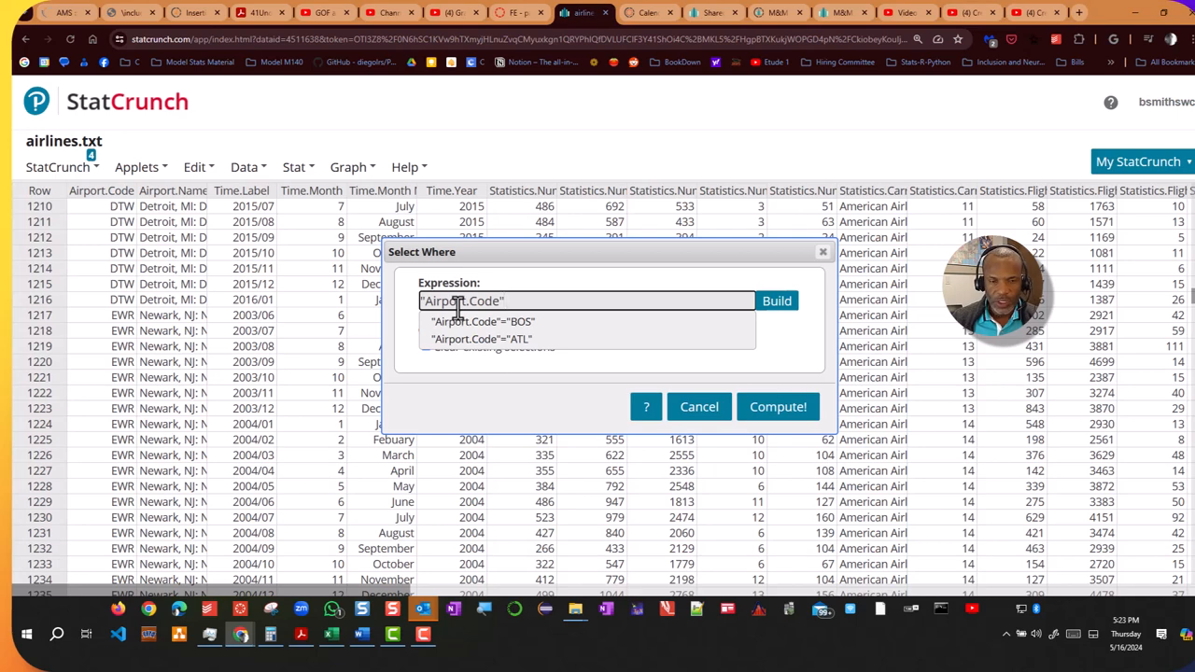
pyautogui.write('="BO')
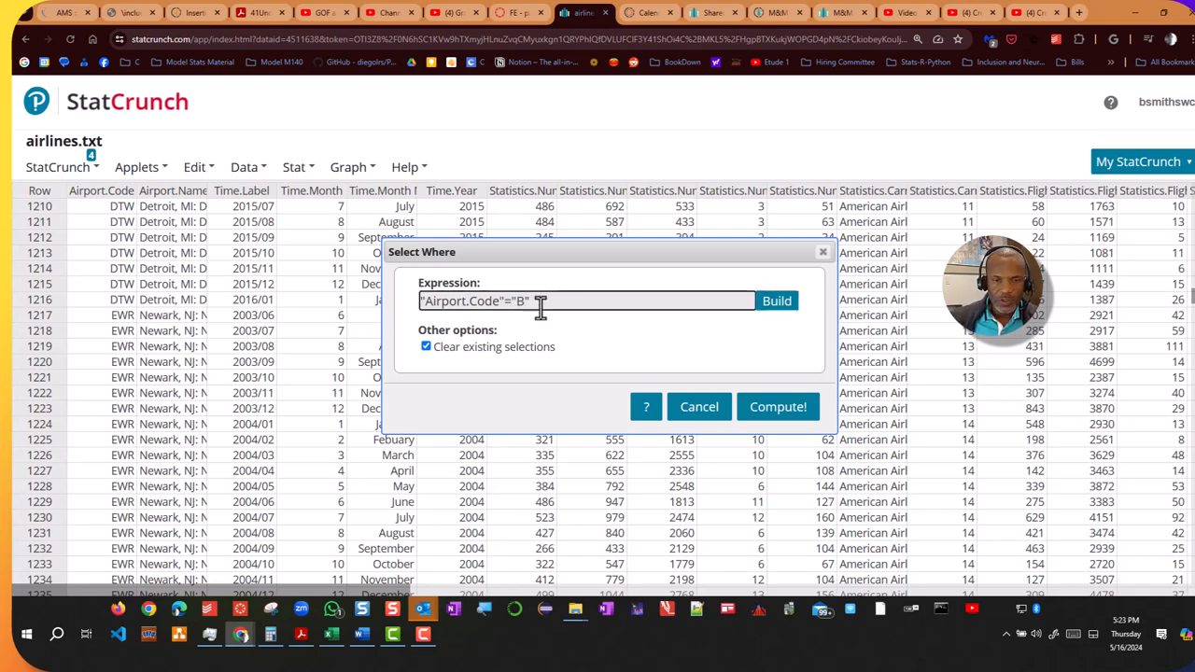
pyautogui.write('DTR')
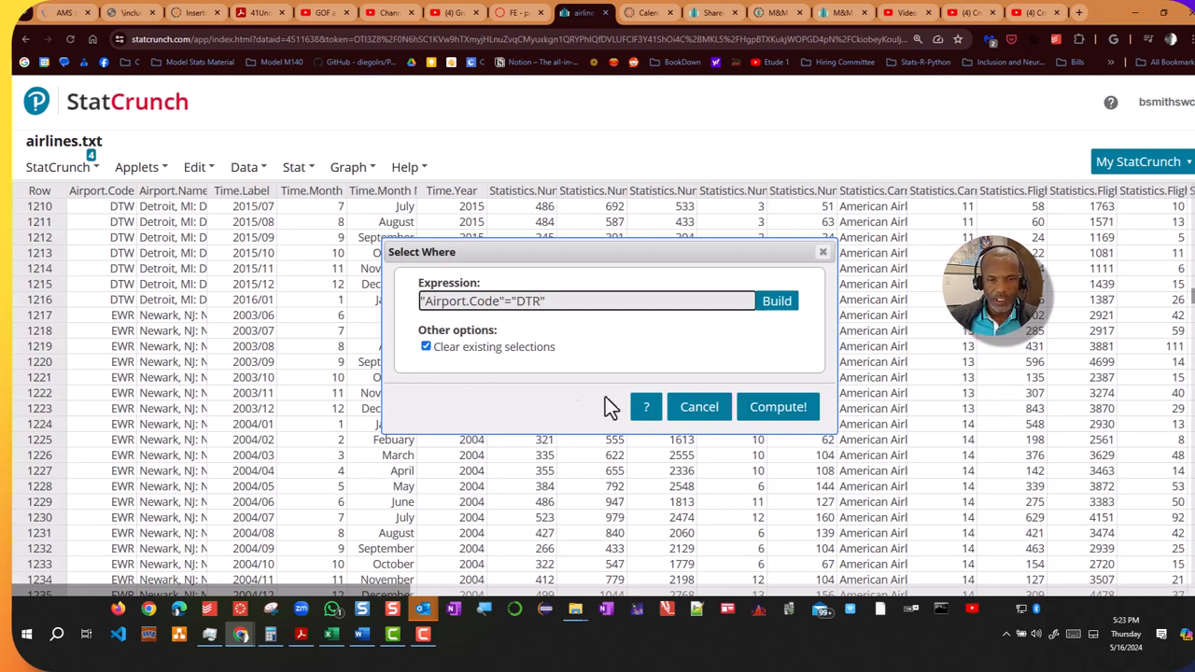
pyautogui.moveTo(159, 259)
pyautogui.write('W')
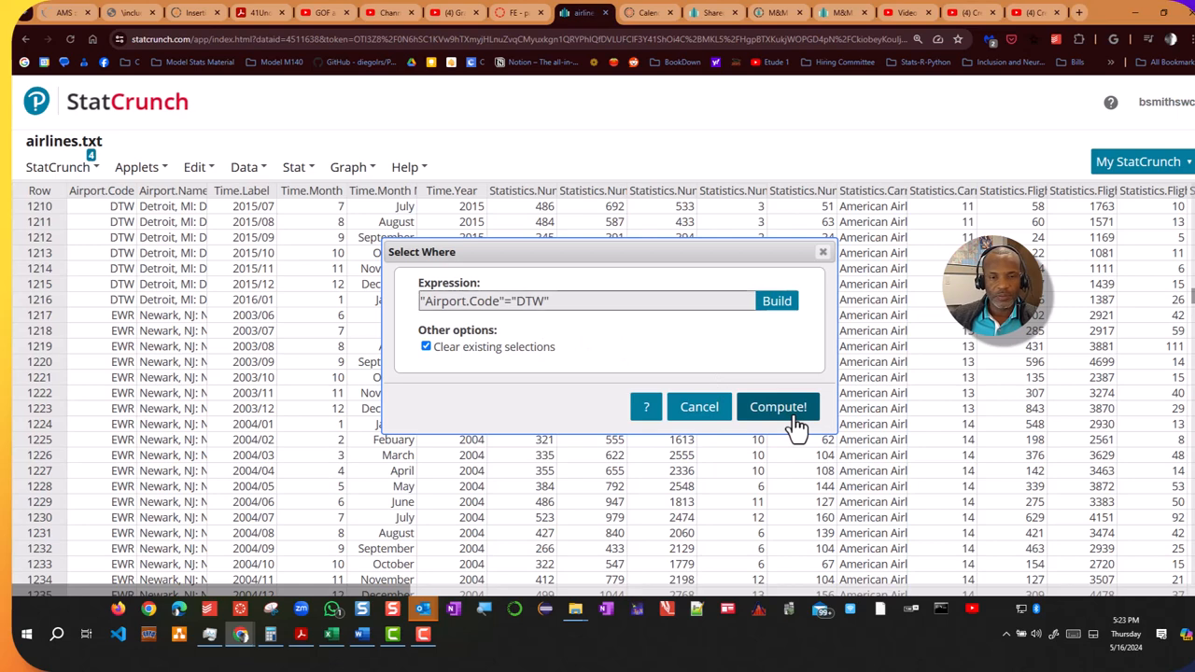
pyautogui.click(778, 406)
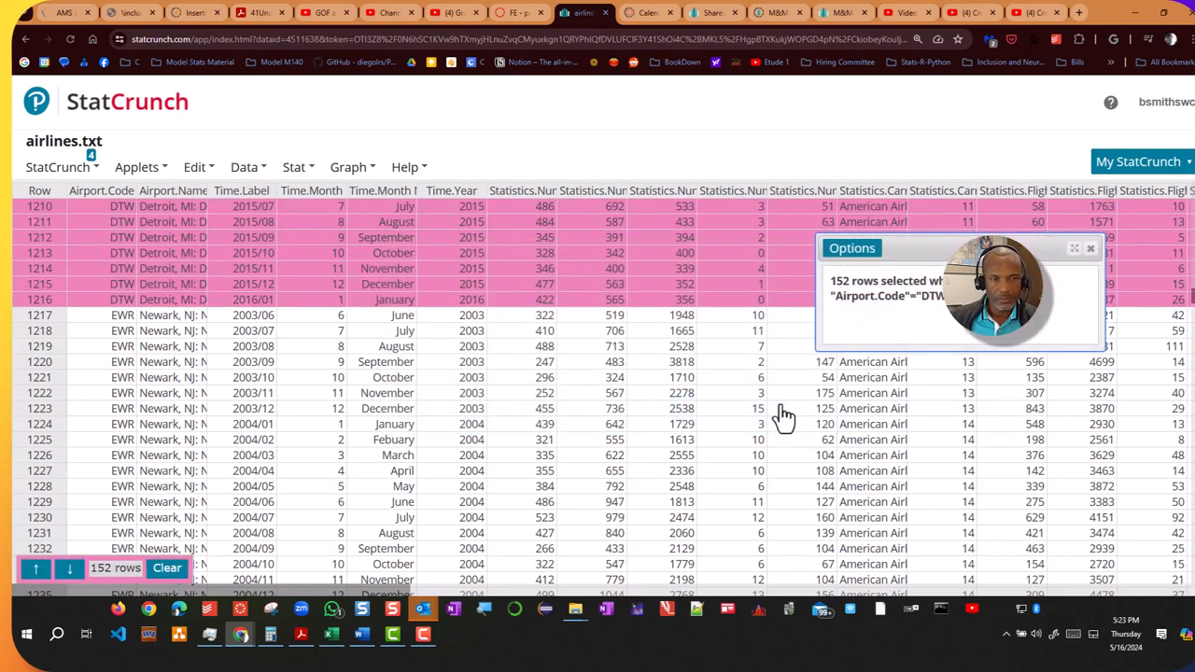
# Scroll up to the start of the selected DTW block at row 1065 and reopen the Data menu.
pyautogui.scroll(3)
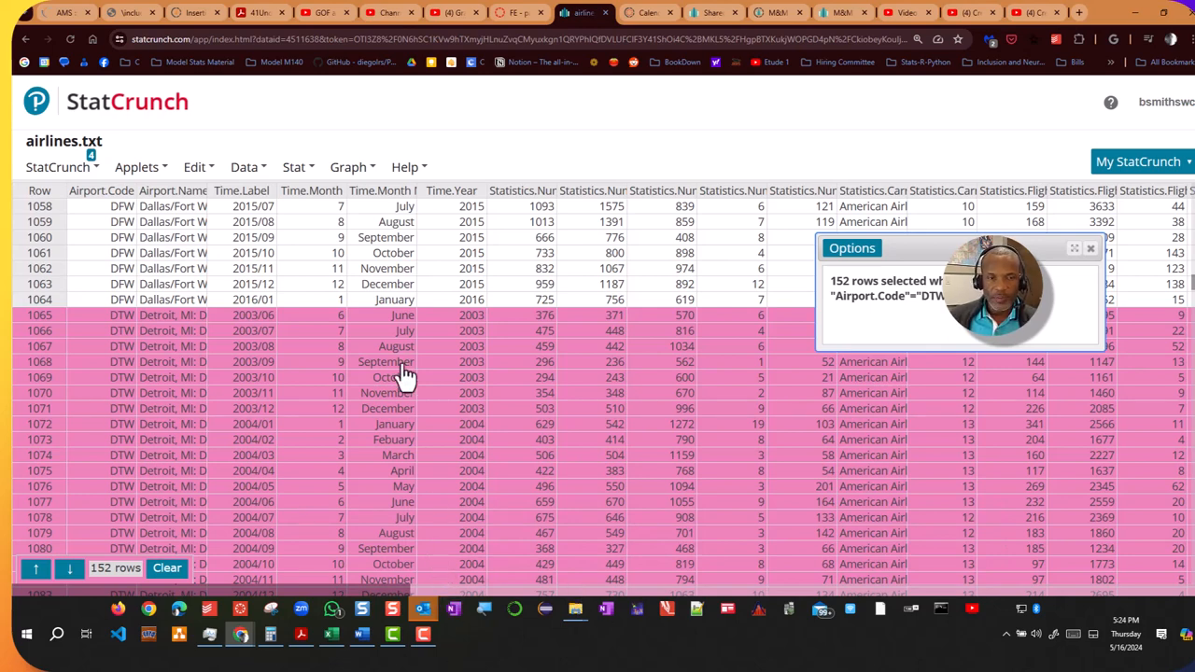
pyautogui.moveTo(353, 406)
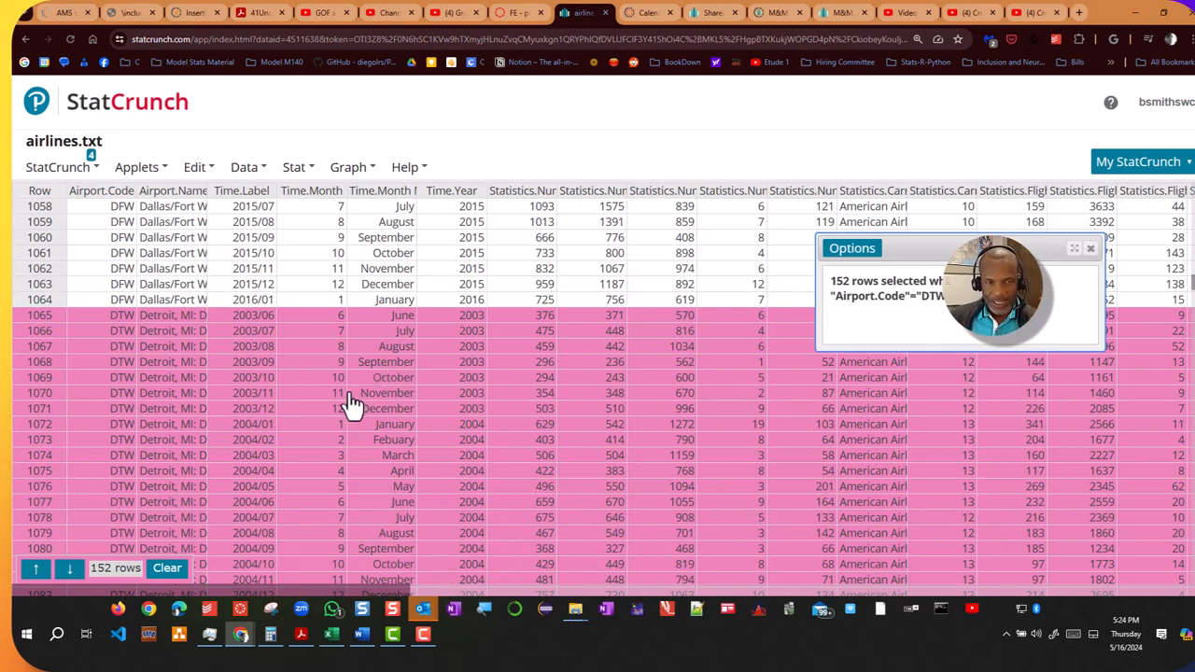
pyautogui.moveTo(363, 298)
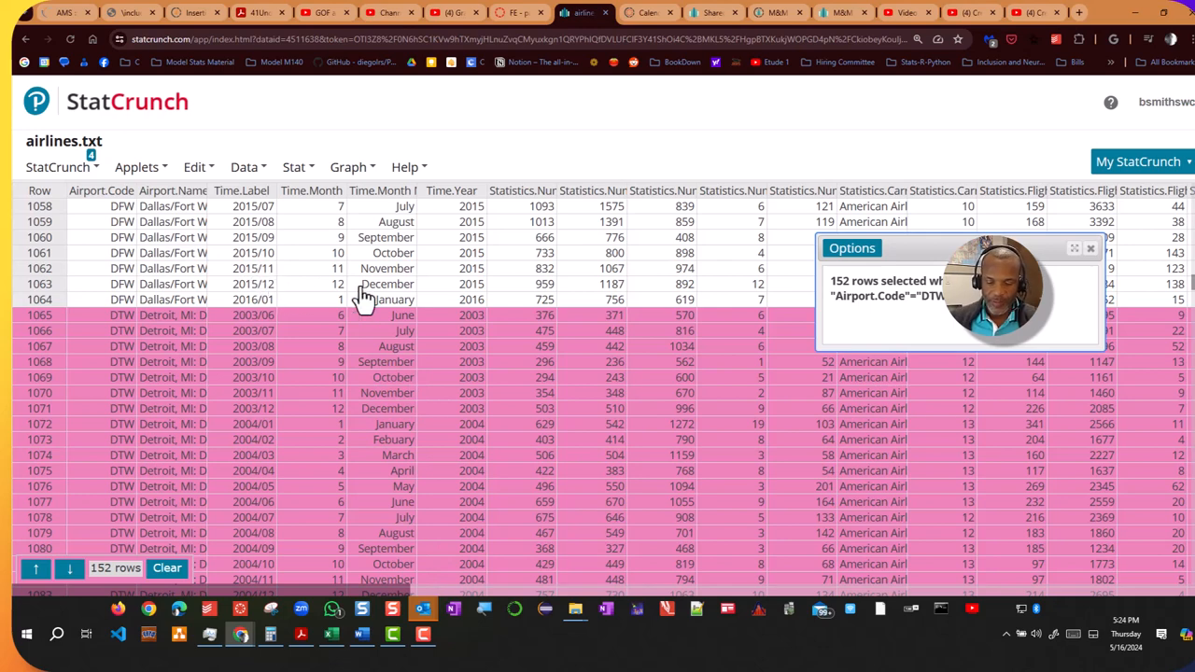
pyautogui.moveTo(203, 332)
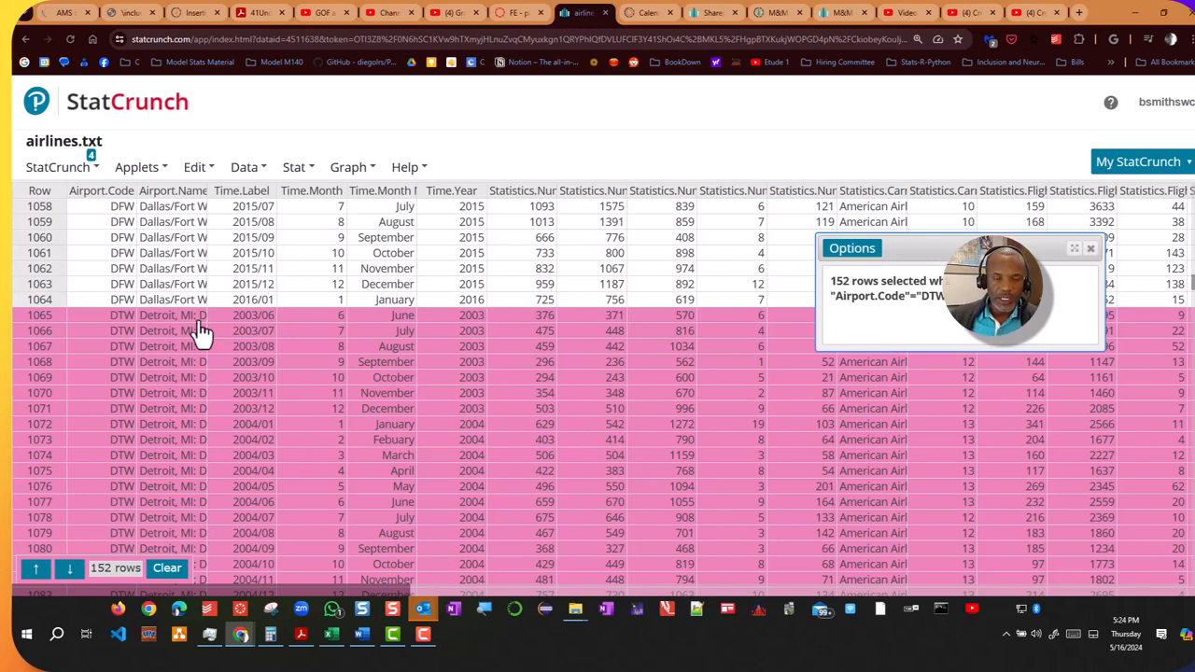
pyautogui.click(244, 166)
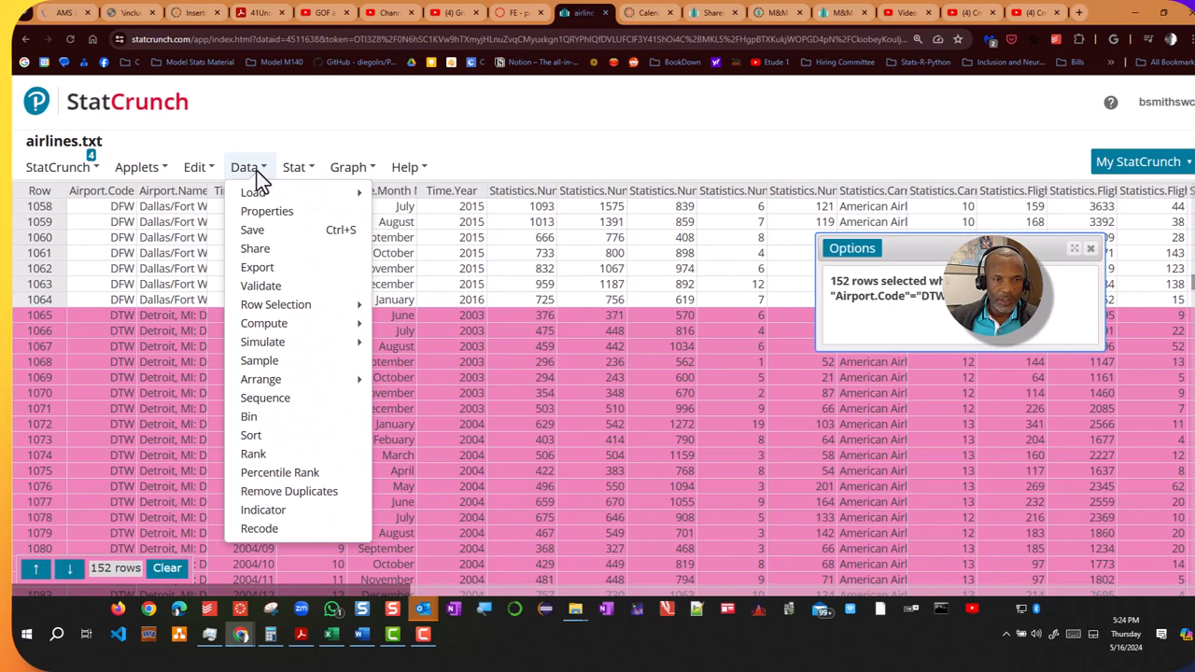
pyautogui.moveTo(260, 378)
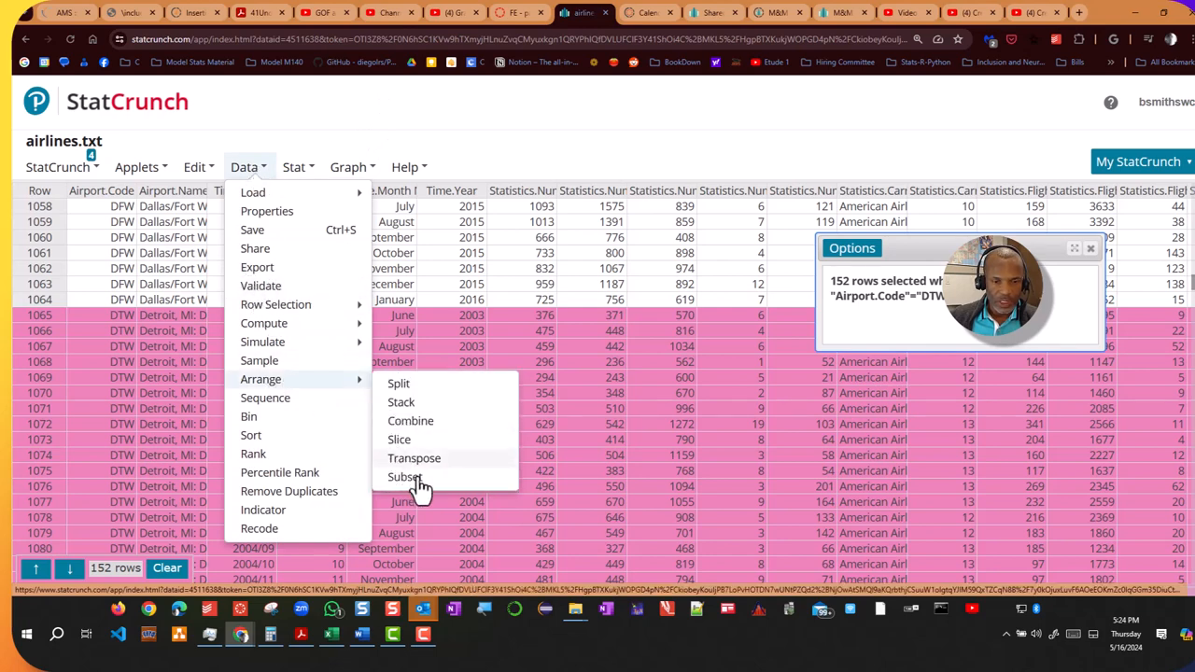
# Bring up the Subset Columns dialog via Data > Arrange > Subset.
pyautogui.click(406, 478)
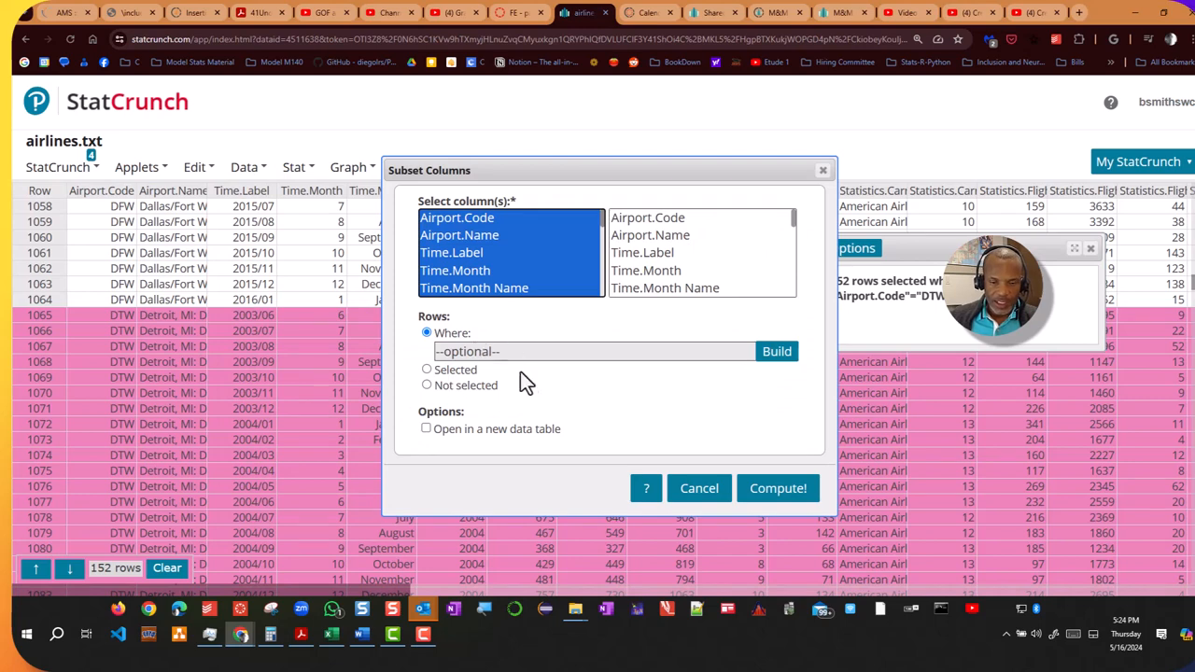
pyautogui.moveTo(493, 229)
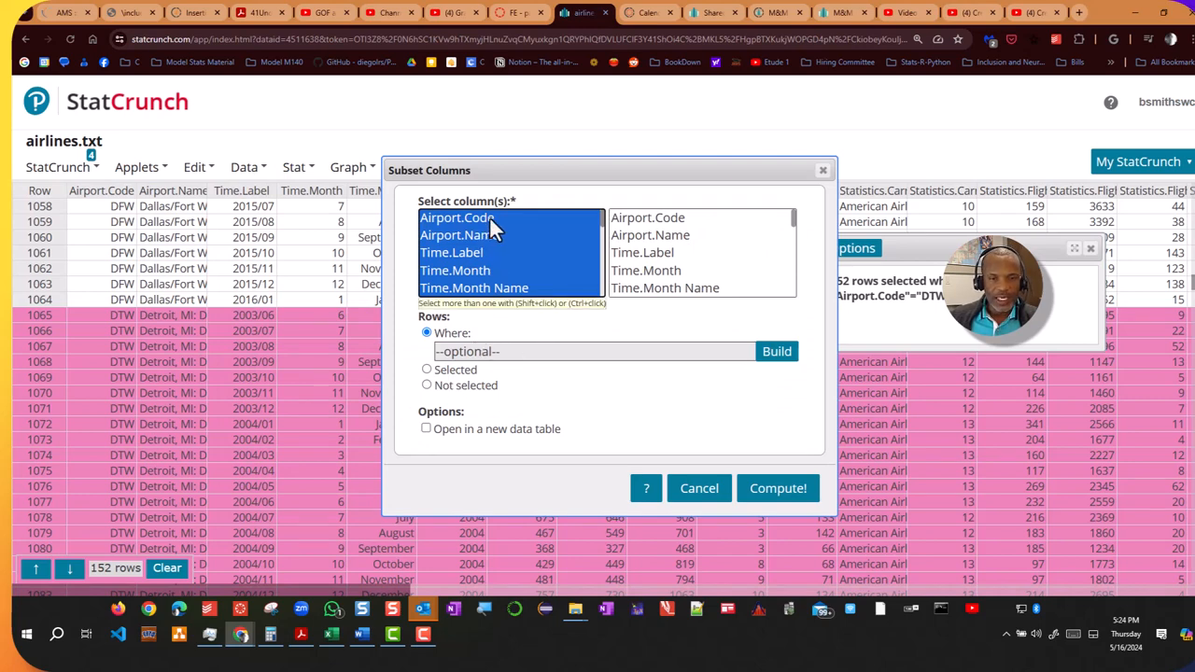
# Choose Airport.Code, Statistics.Flights.Cancelled and Statistics.Flights.Delayed as the subset columns.
pyautogui.click(456, 218)
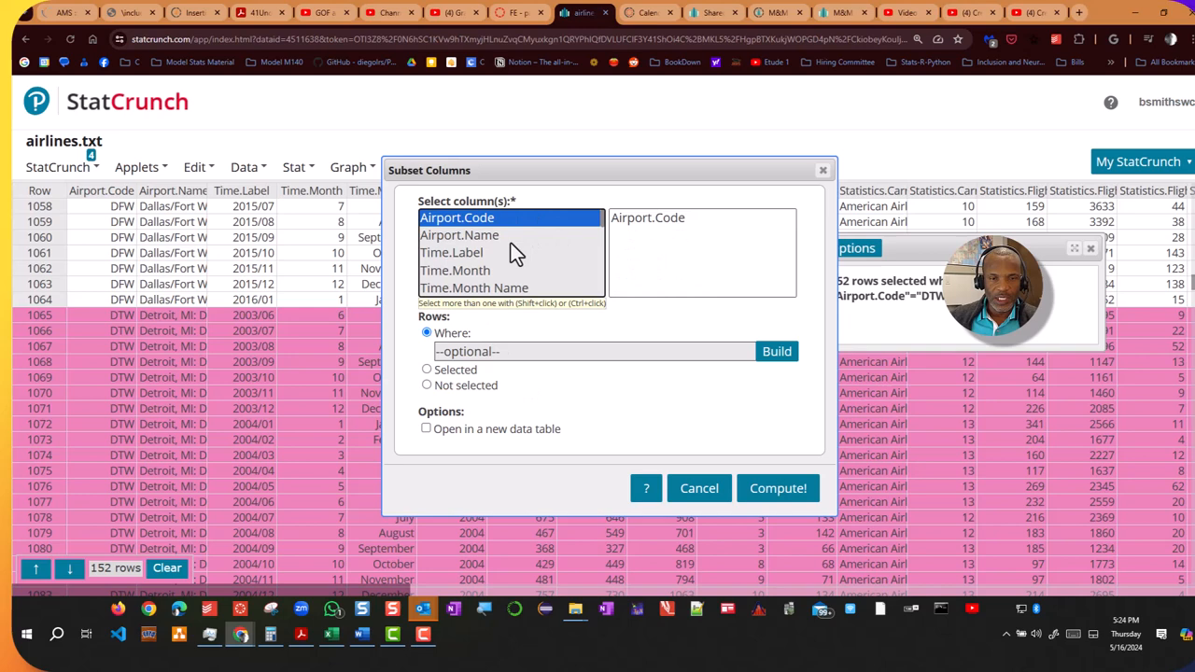
pyautogui.moveTo(530, 284)
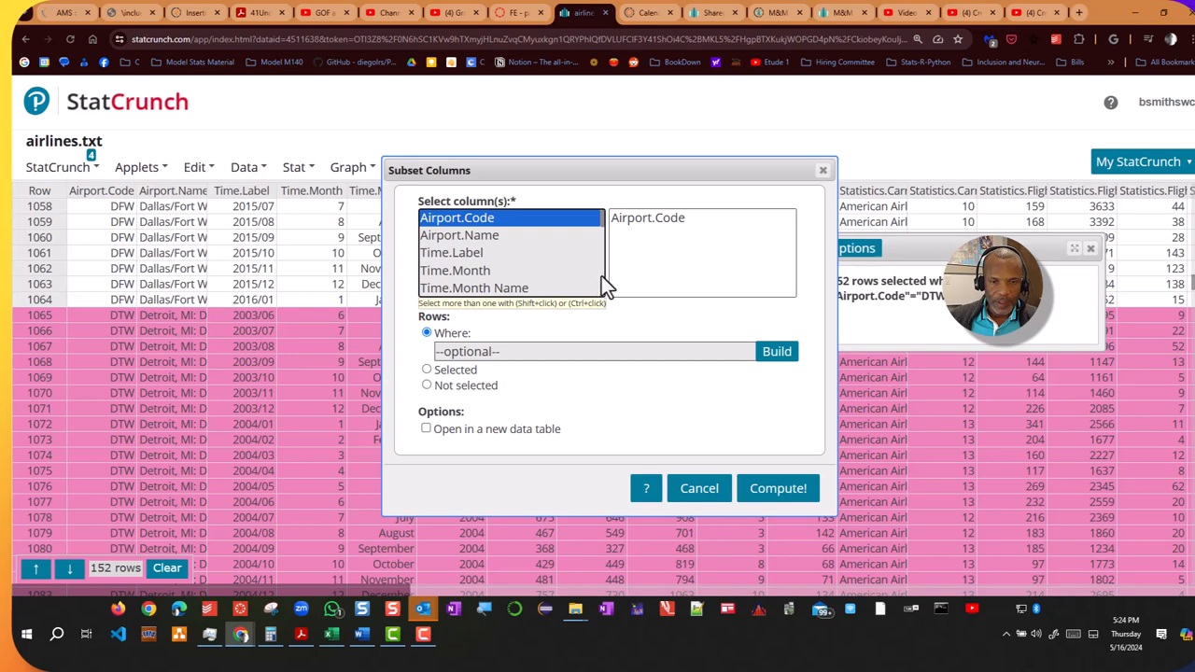
pyautogui.scroll(-3)
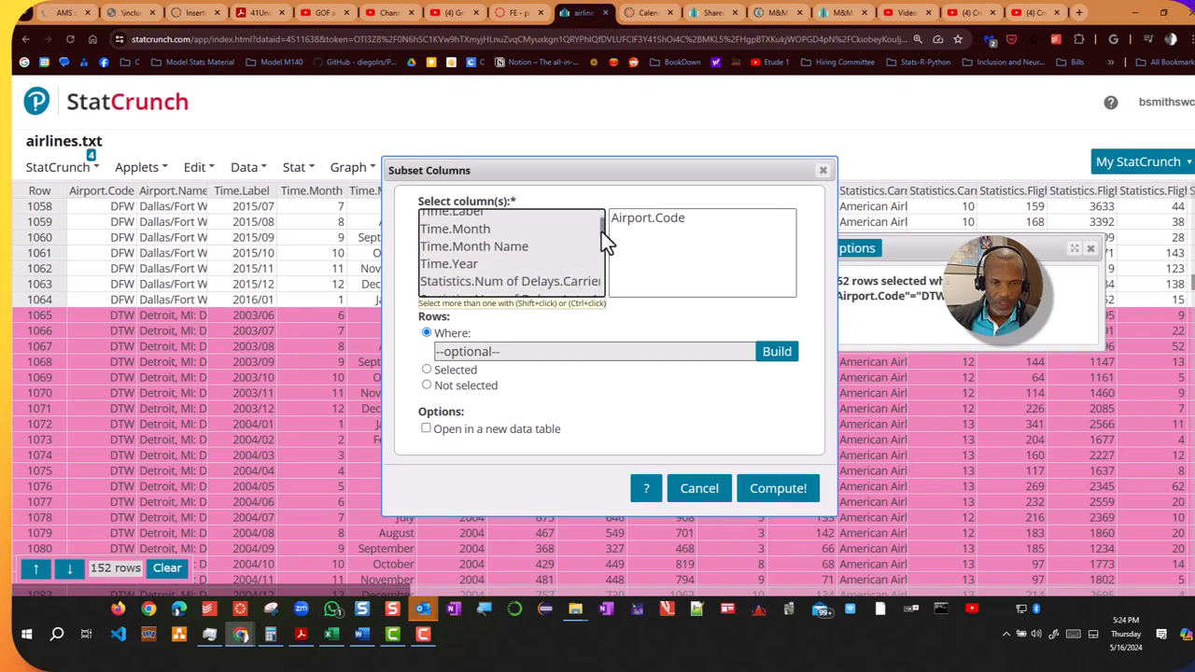
pyautogui.scroll(-3)
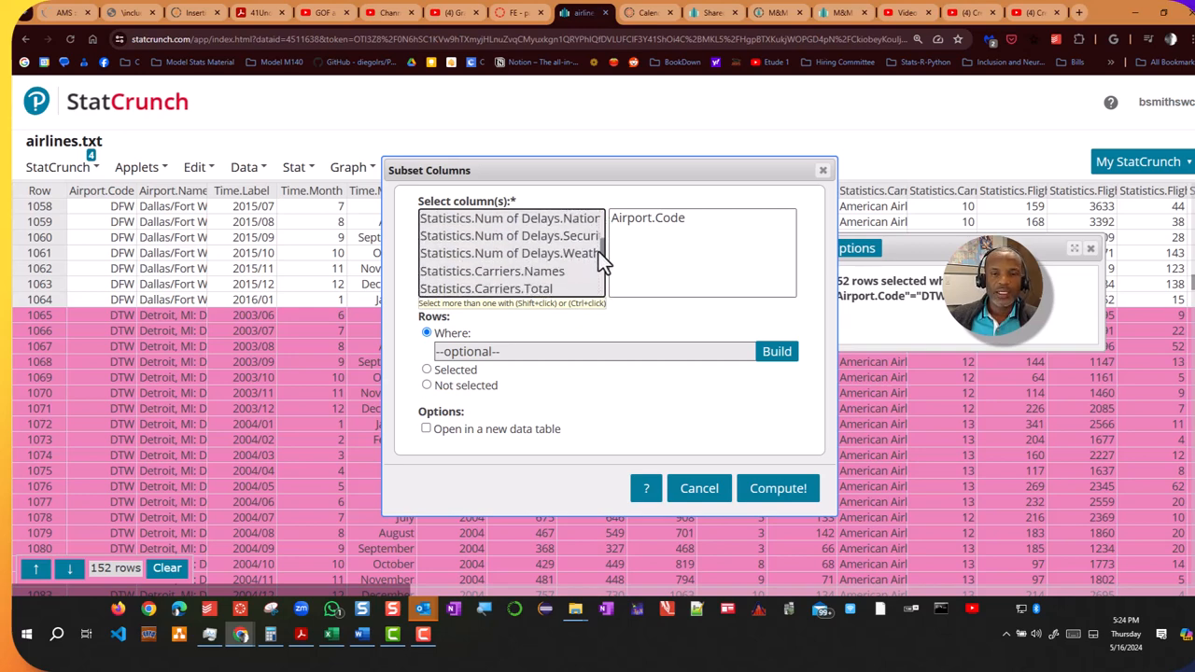
pyautogui.scroll(-3)
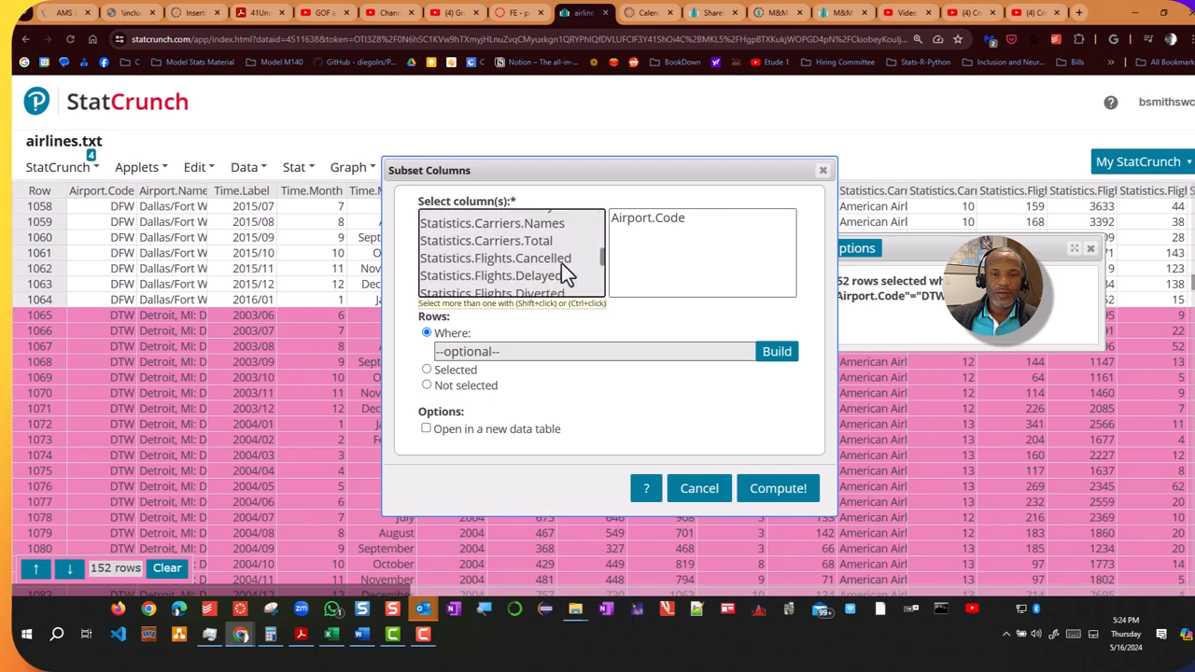
pyautogui.click(495, 275)
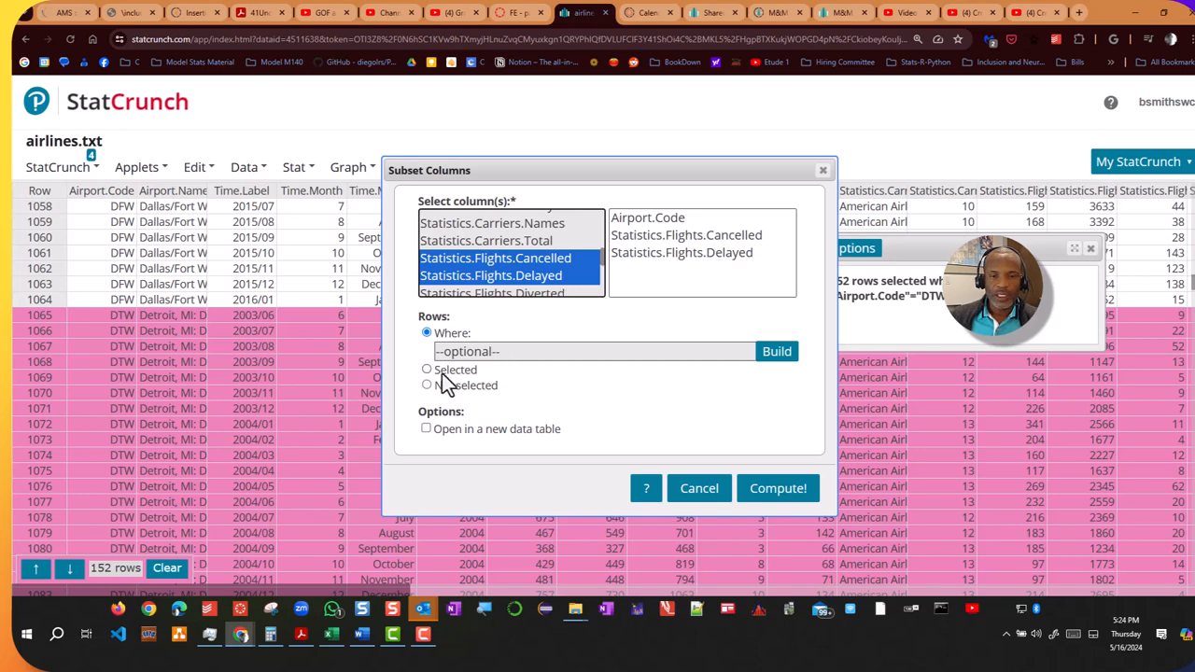
# Restrict the subset to the selected rows and compute it into the new table 'Subset of airlines.txt'.
pyautogui.click(426, 369)
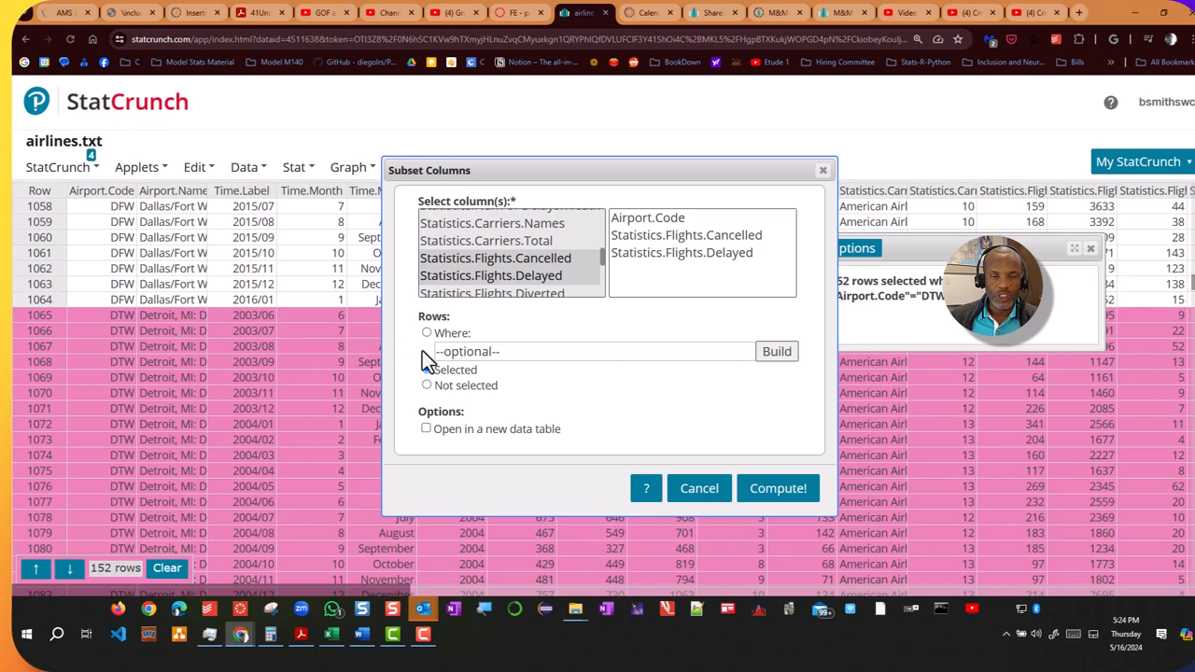
pyautogui.click(426, 369)
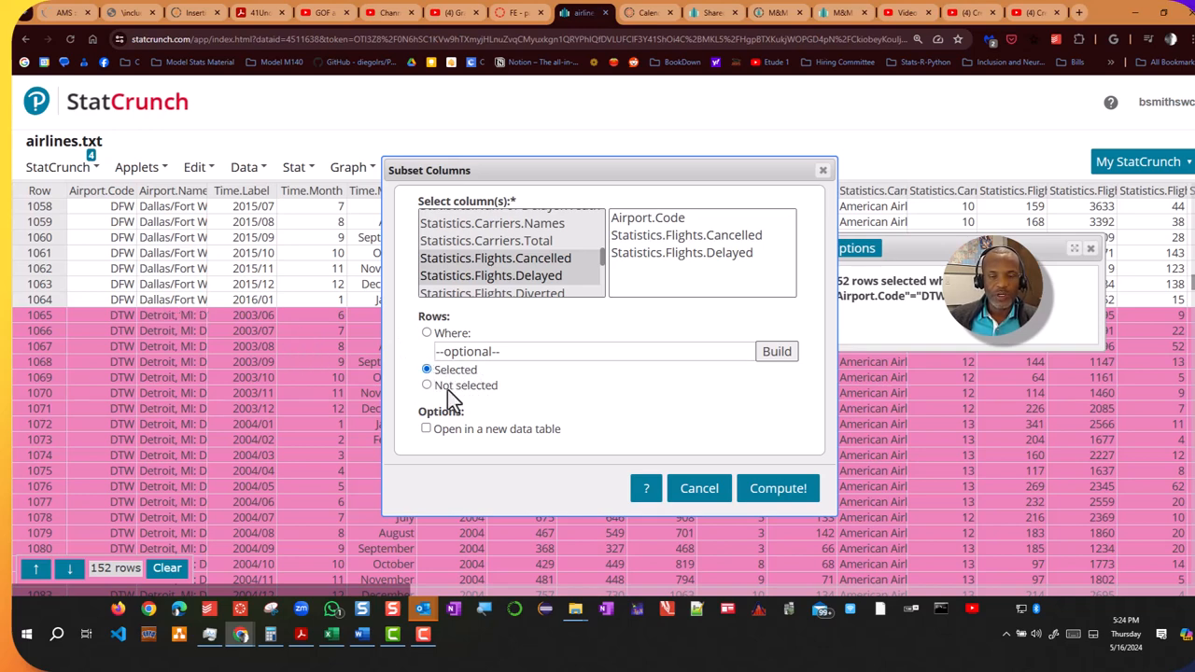
pyautogui.click(426, 429)
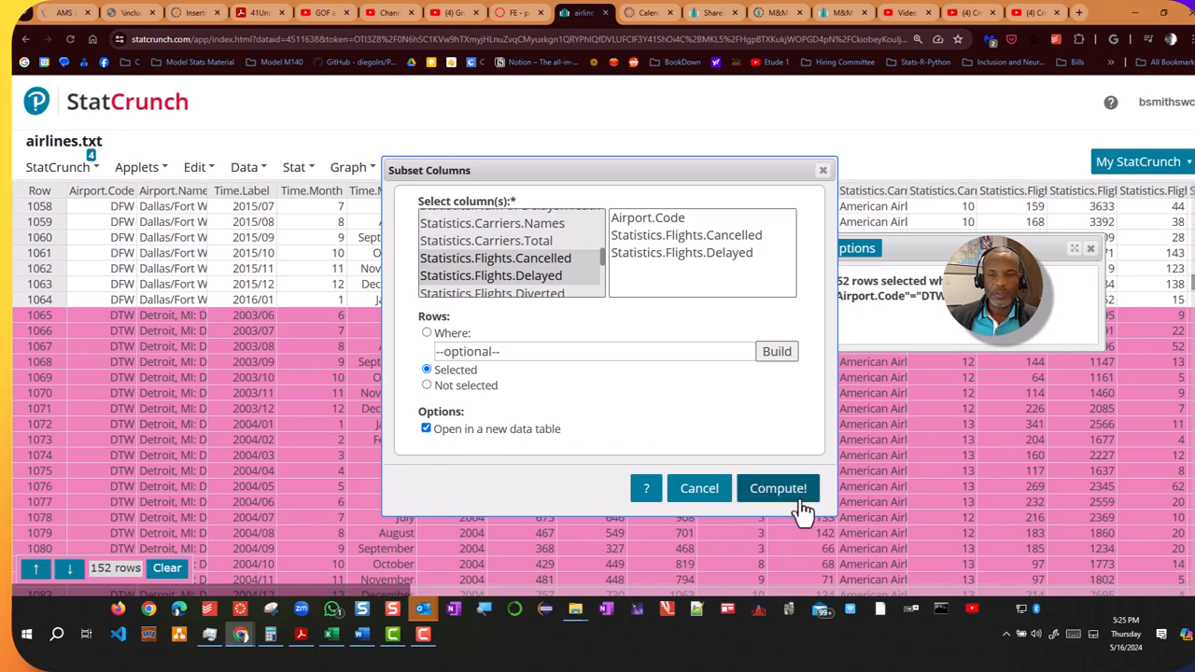
pyautogui.moveTo(652, 240)
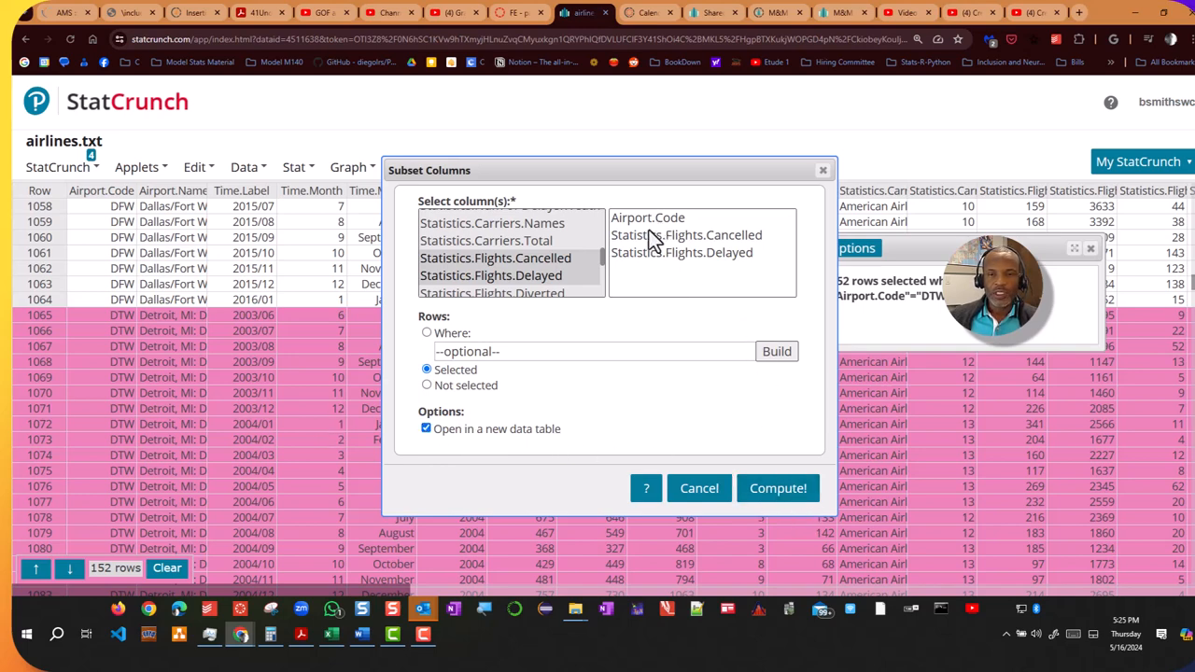
pyautogui.moveTo(675, 291)
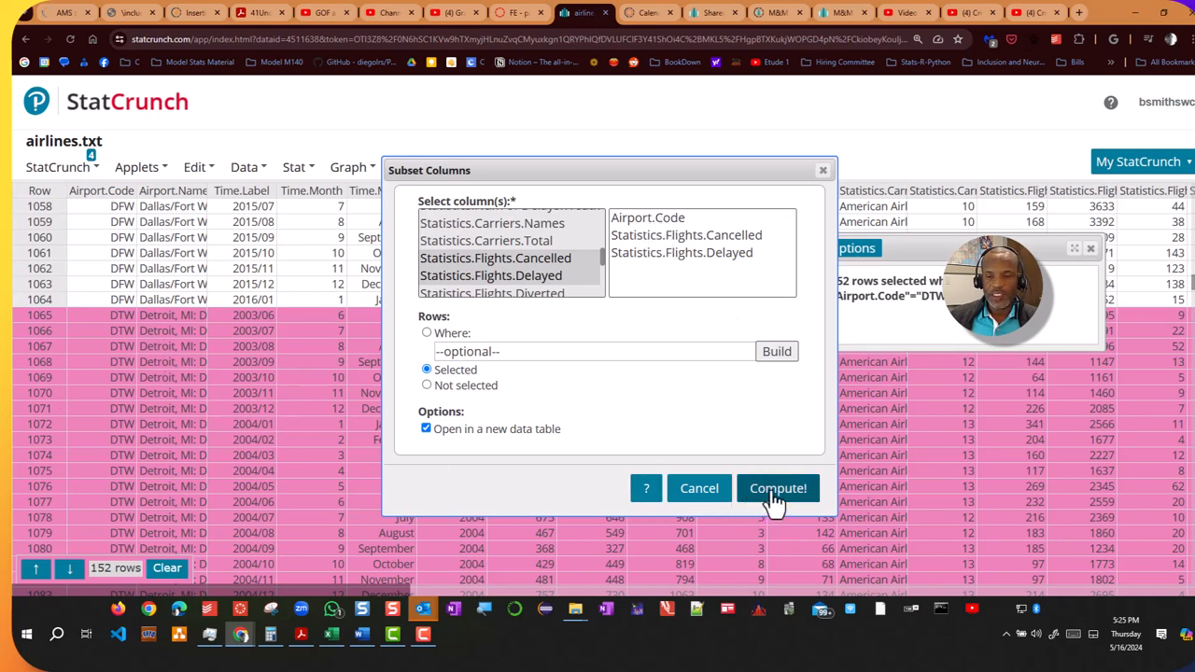
pyautogui.click(778, 488)
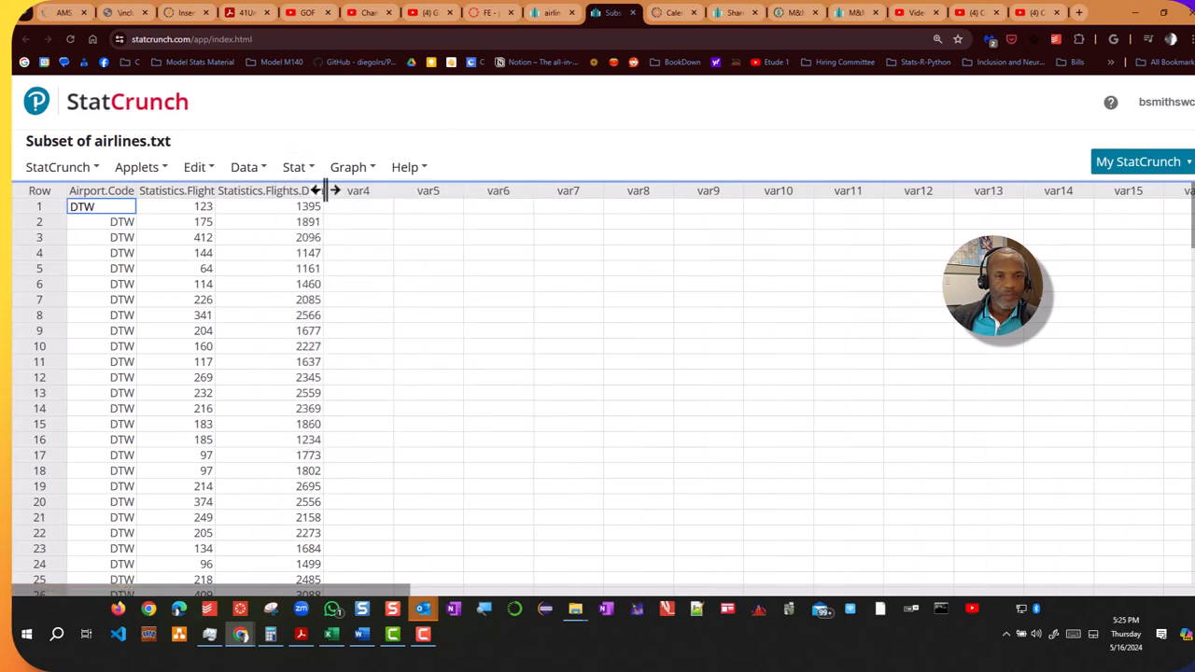
# Auto-fit the subset table's column widths so the full Statistics.Flights headings show.
pyautogui.click(359, 191)
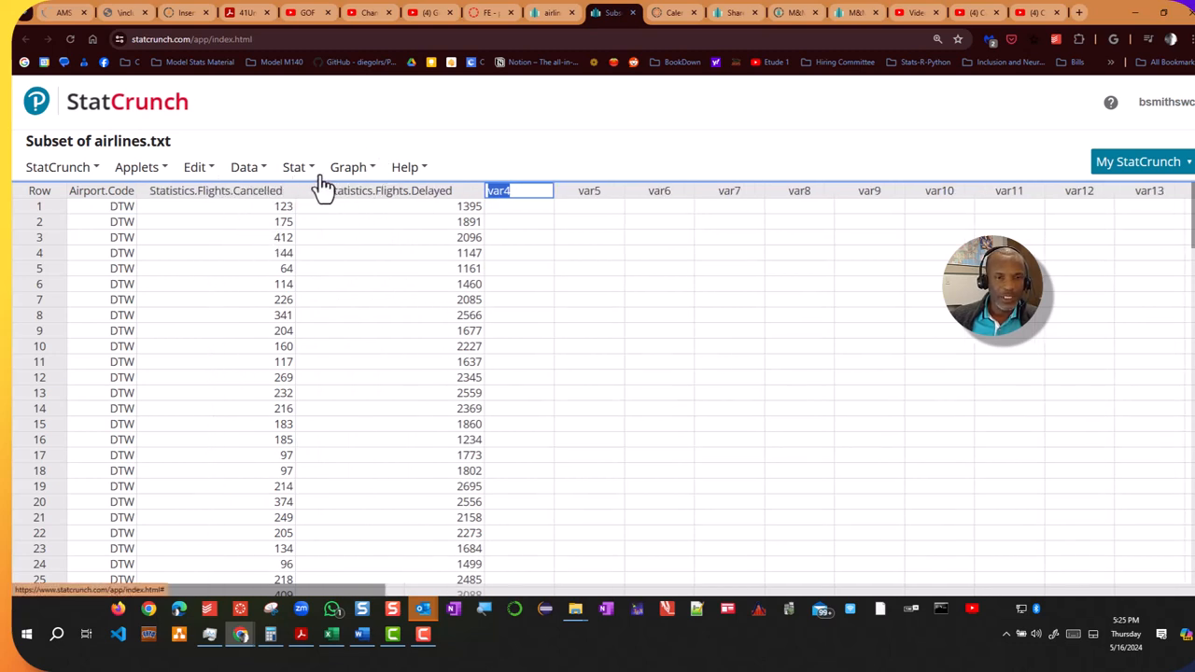
# Show the Summary Stats options under the Stat menu for the DTW subset table.
pyautogui.click(295, 167)
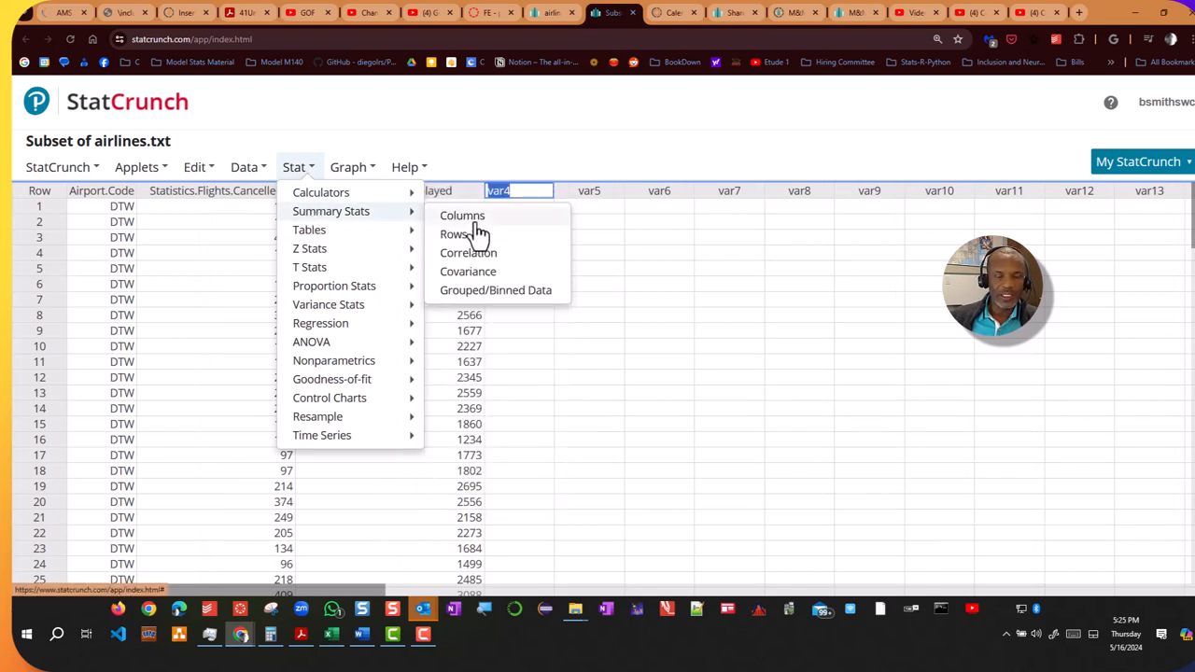
pyautogui.moveTo(607, 152)
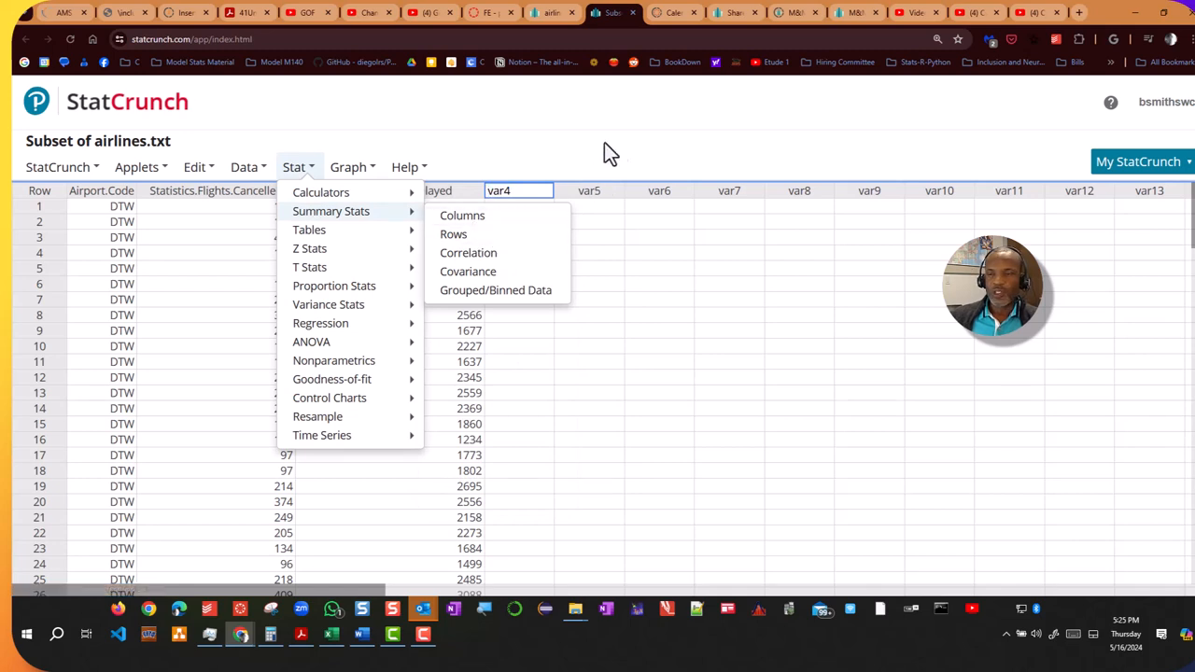